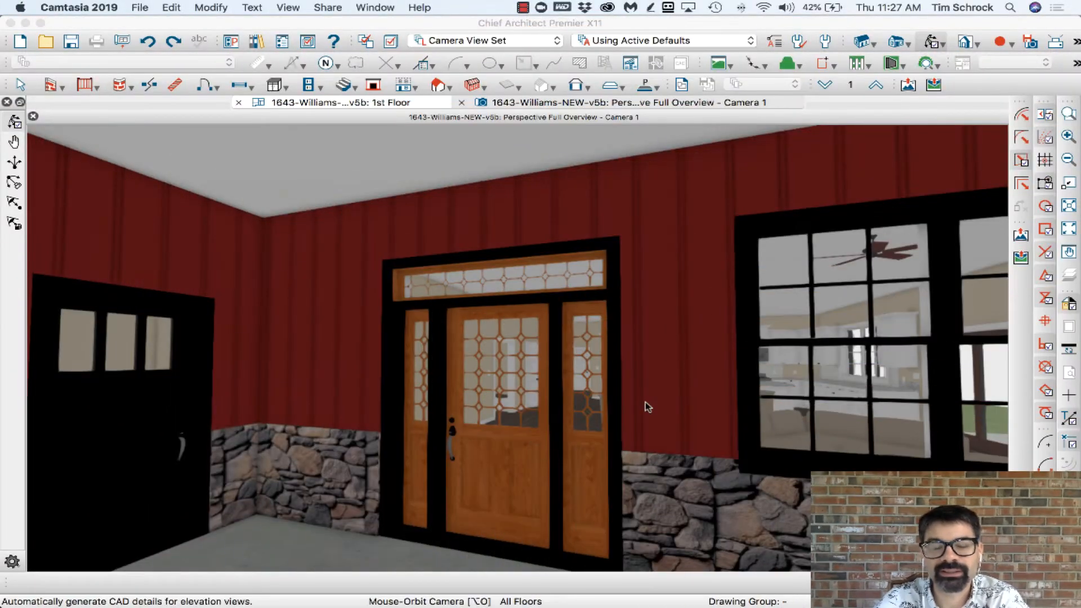
pyautogui.moveTo(627, 336)
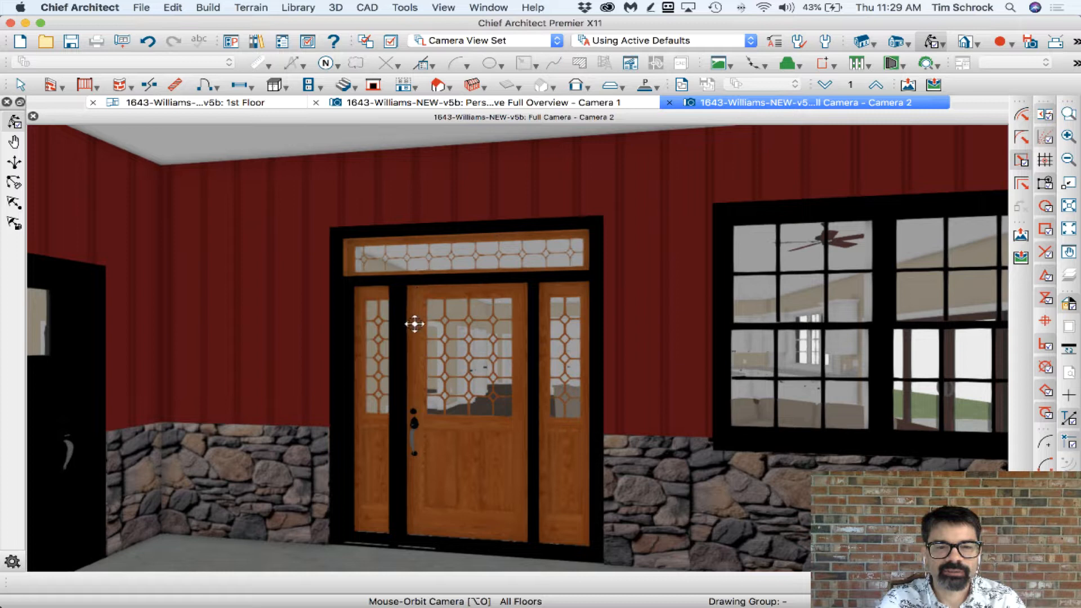
pyautogui.moveTo(567, 336)
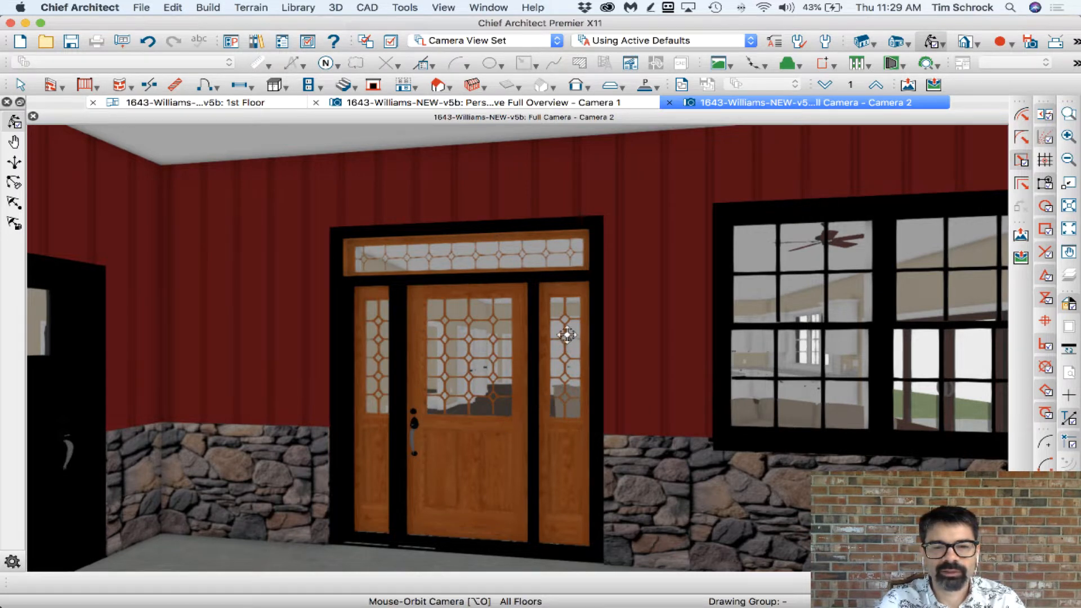
pyautogui.moveTo(541, 278)
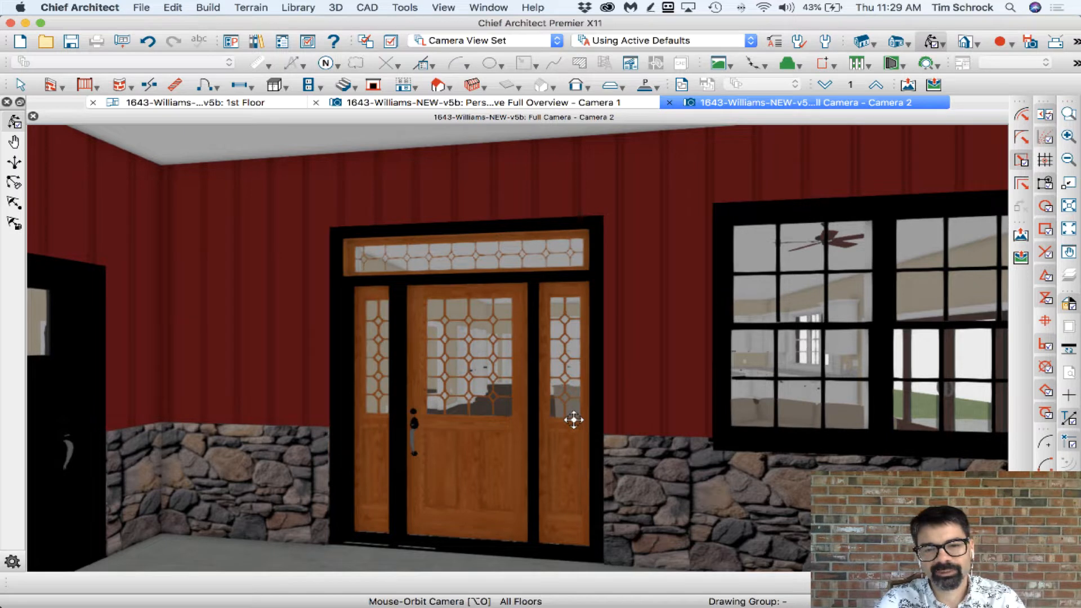
pyautogui.moveTo(424, 277)
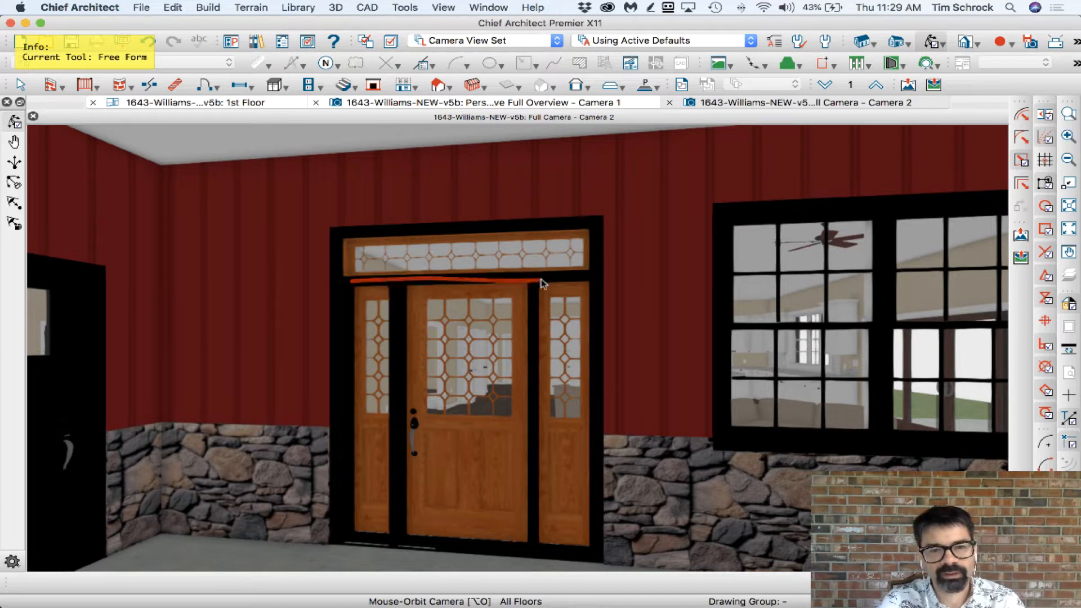
# Step: Sketch a red freehand line marking the top edge of the door unit in Camera 2
pyautogui.moveTo(541, 283); pyautogui.dragTo(545, 531)
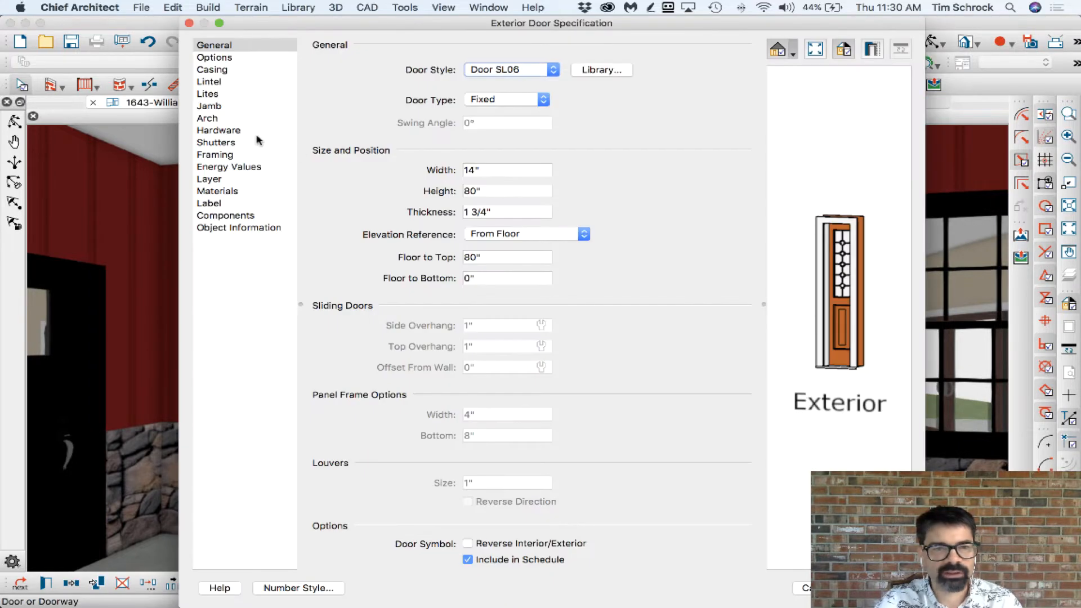
# Step: Set the sidelite's exterior trim material to Red Oak - Medium, then select the transom
pyautogui.click(217, 191)
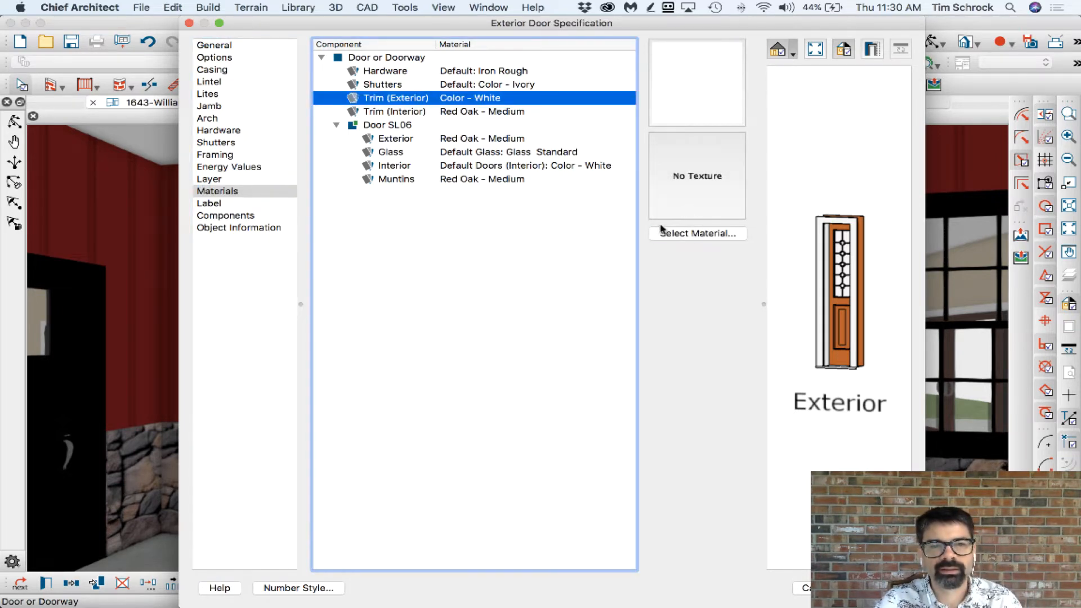
pyautogui.click(696, 233)
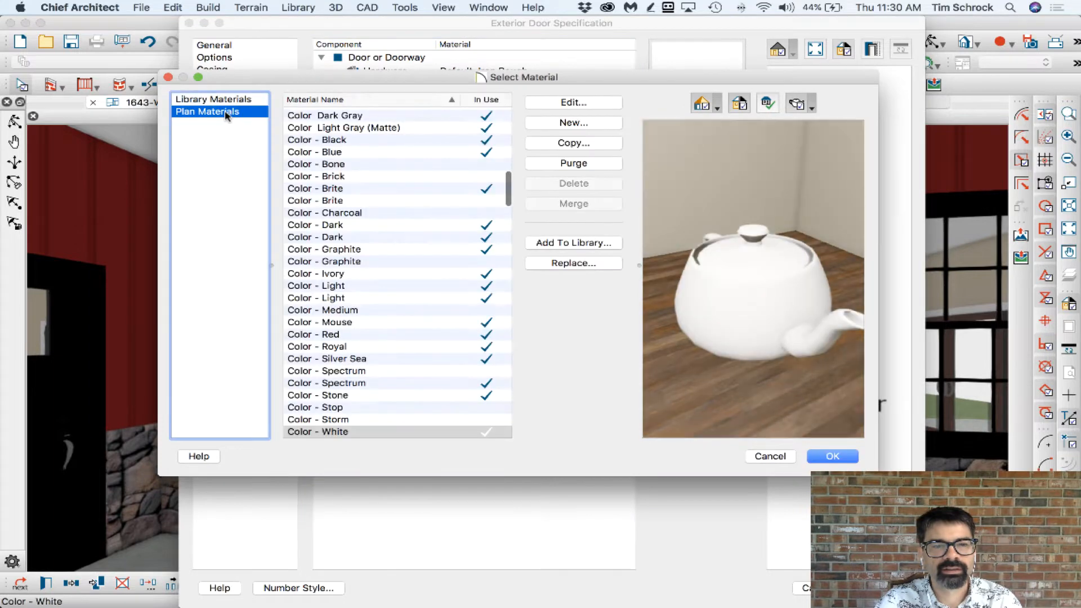
pyautogui.click(316, 431)
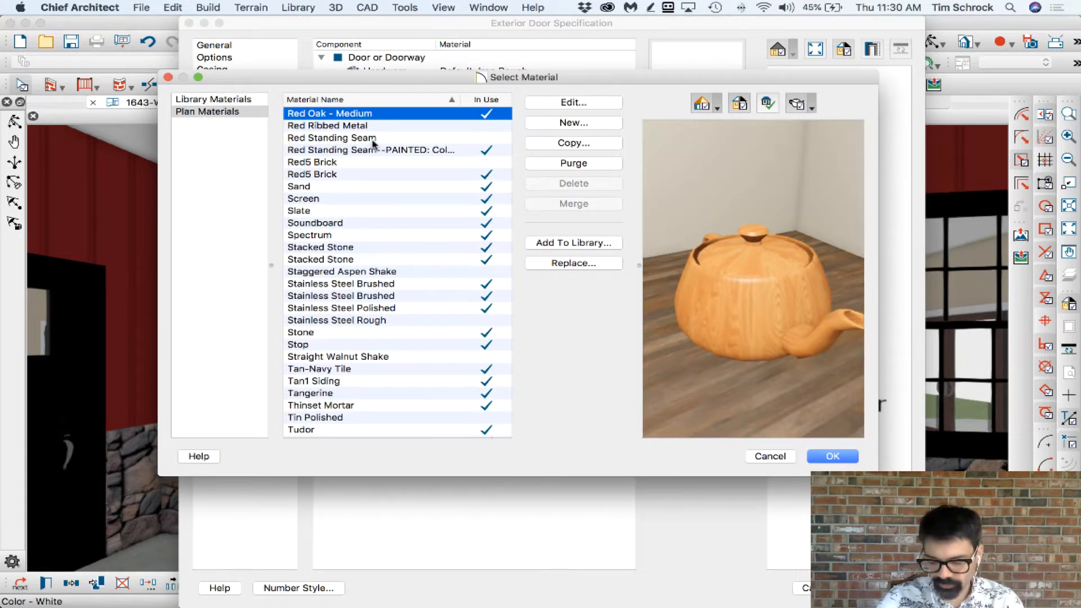
pyautogui.click(831, 456)
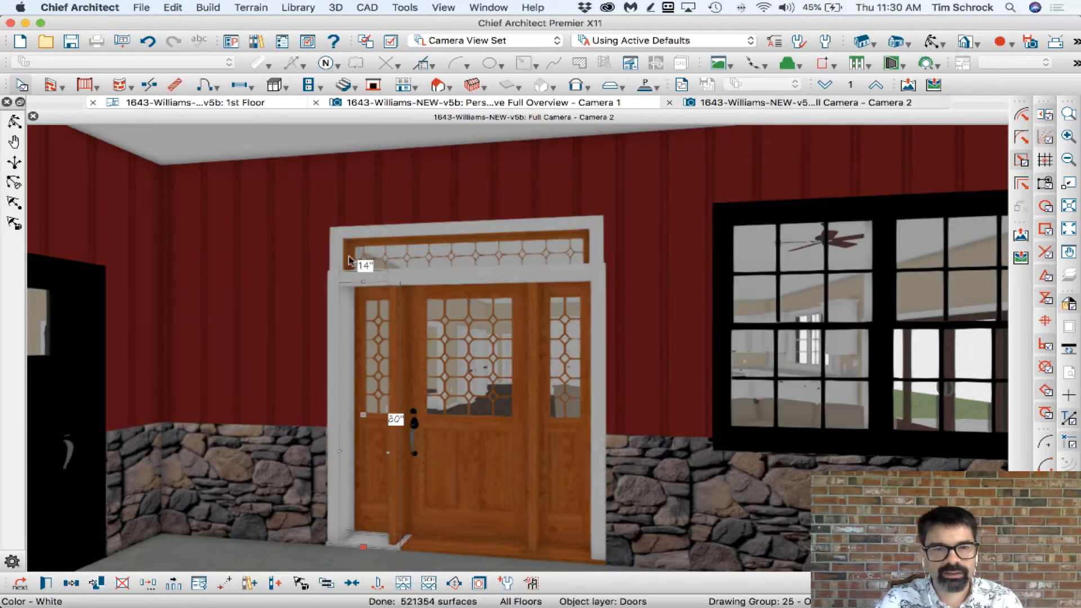
pyautogui.click(472, 305)
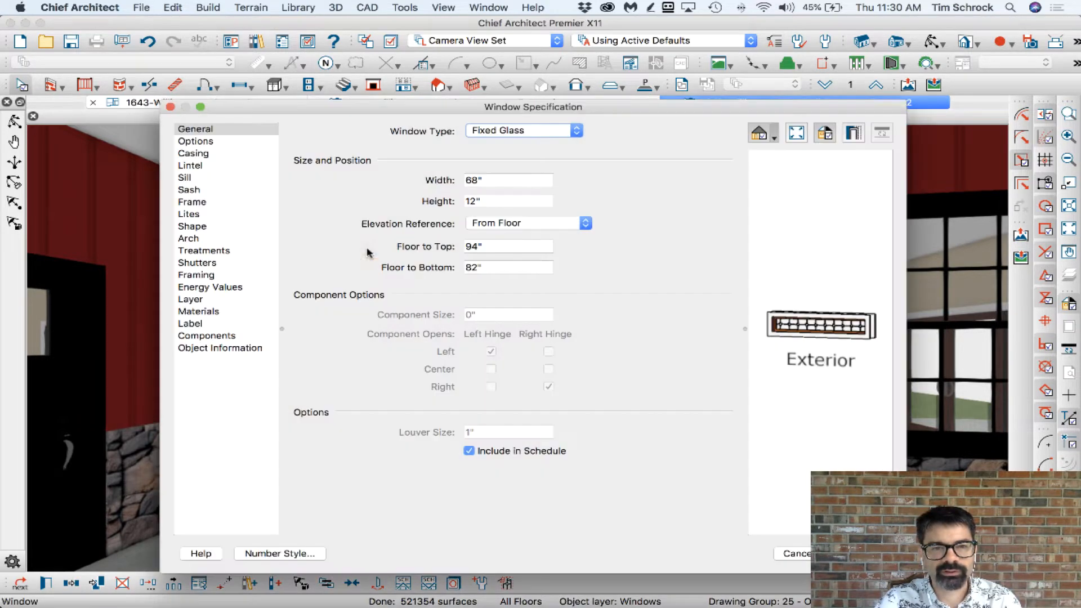
# Step: Close the transom dialog and start the Material Painter to paint the casing wood
pyautogui.click(199, 311)
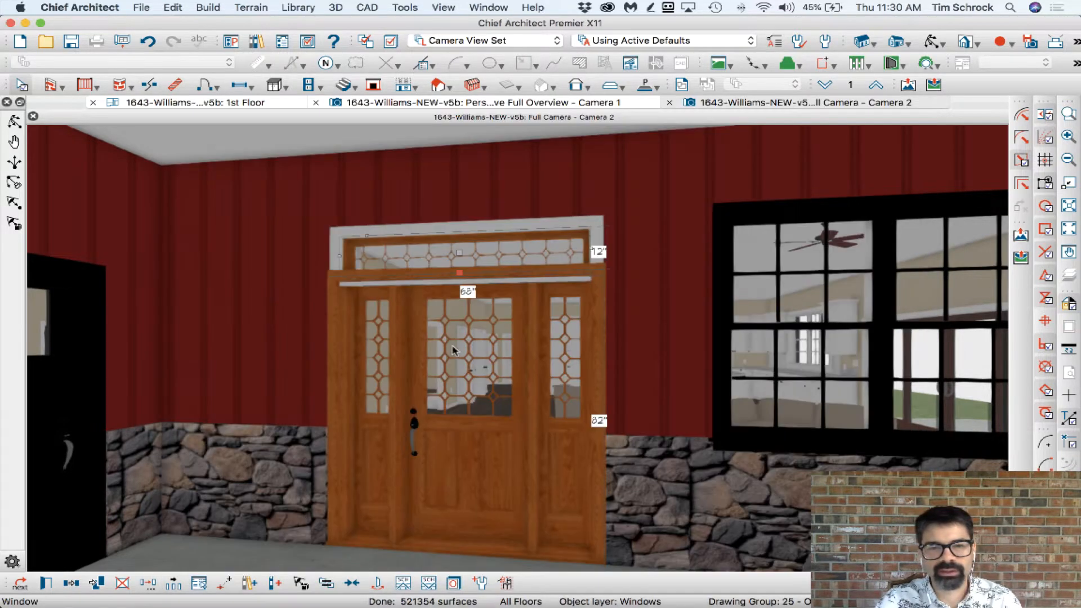
pyautogui.click(800, 103)
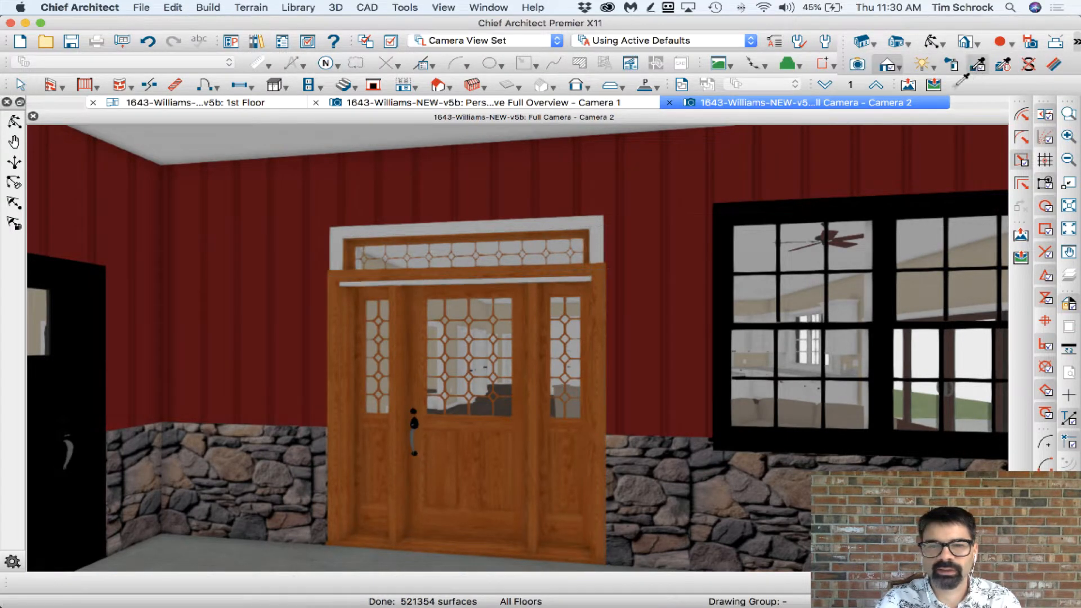
pyautogui.click(991, 63)
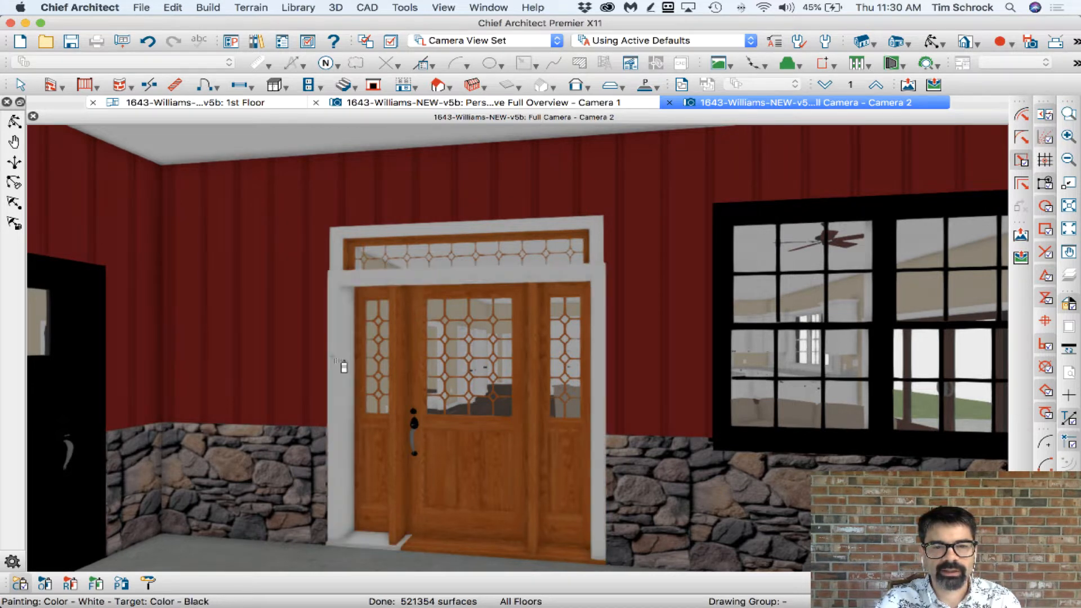
pyautogui.moveTo(439, 444)
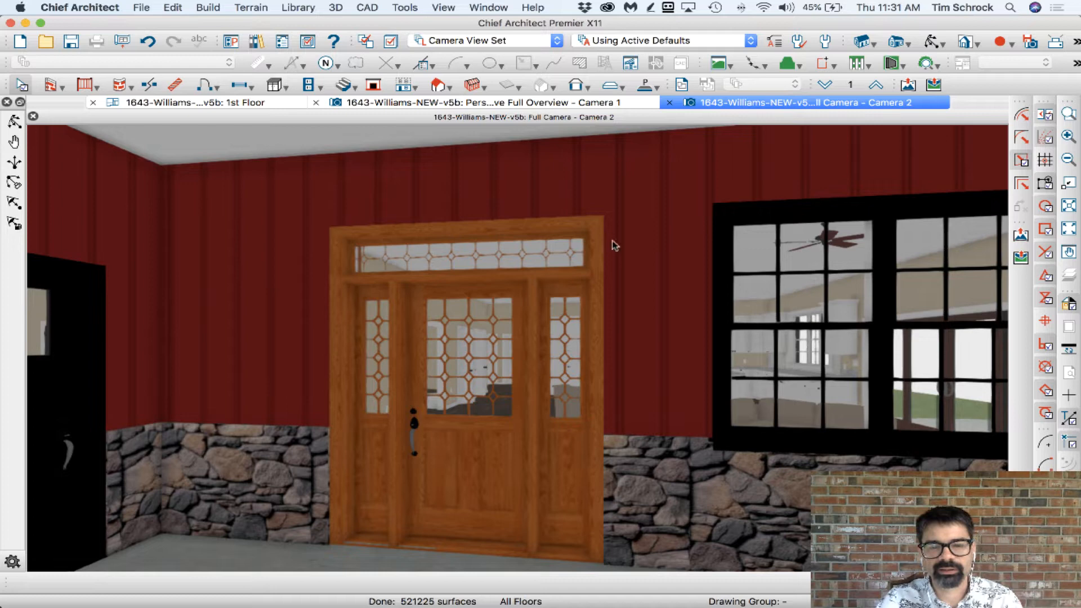
pyautogui.moveTo(561, 459)
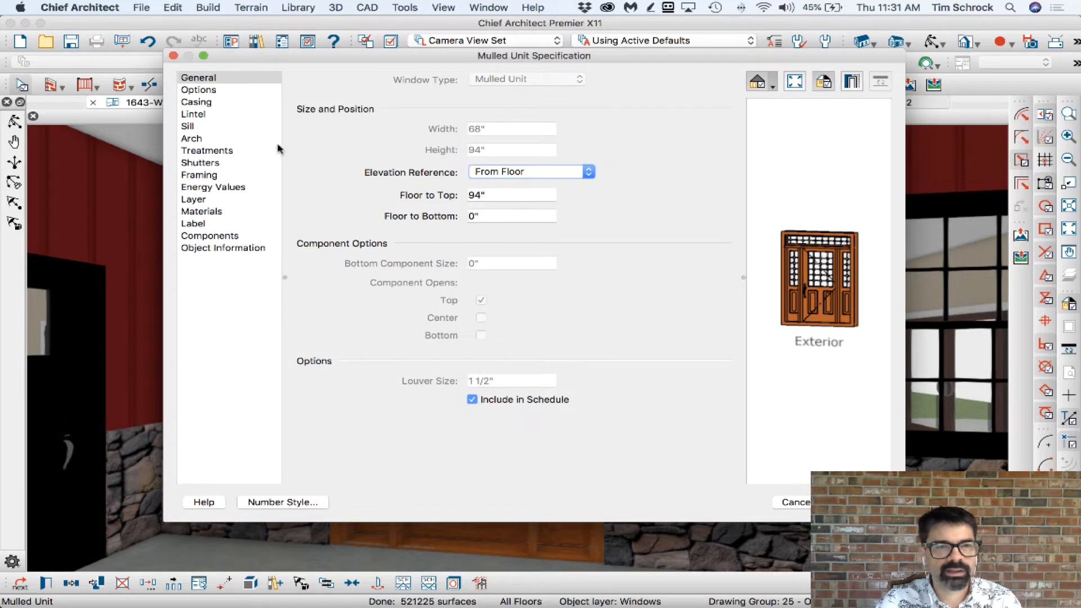
# Step: Review the mulled door-and-transom unit's specification, close it and clear the selection
pyautogui.click(196, 101)
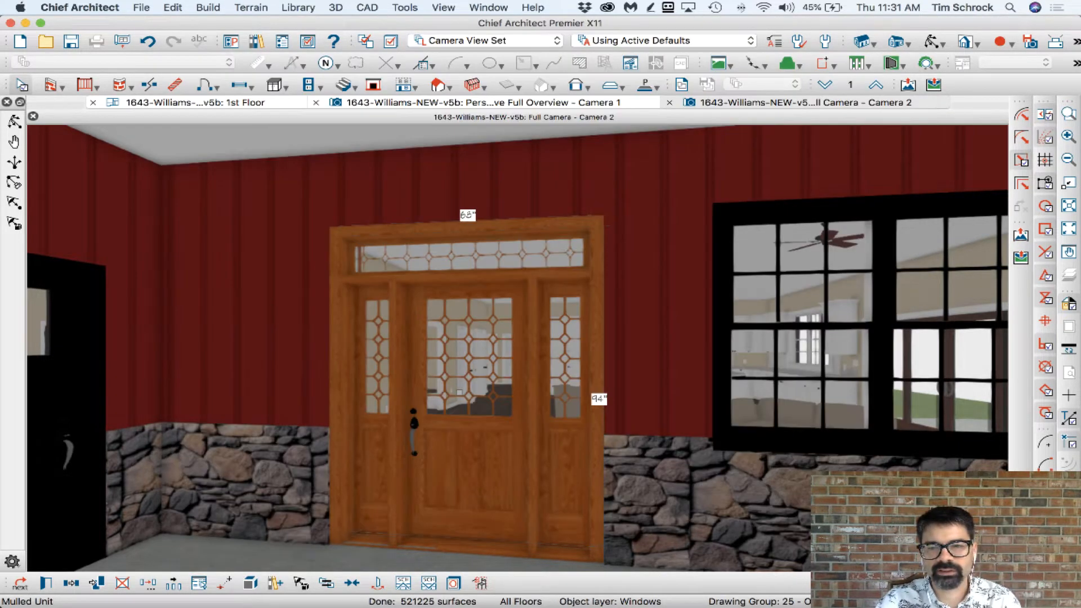
pyautogui.moveTo(331, 336)
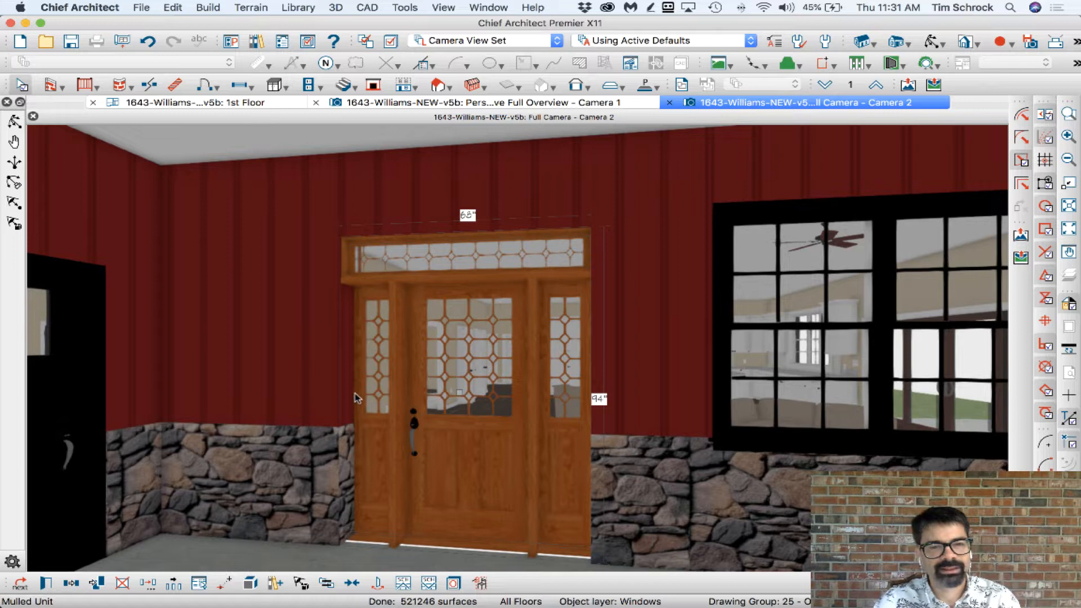
pyautogui.moveTo(269, 279)
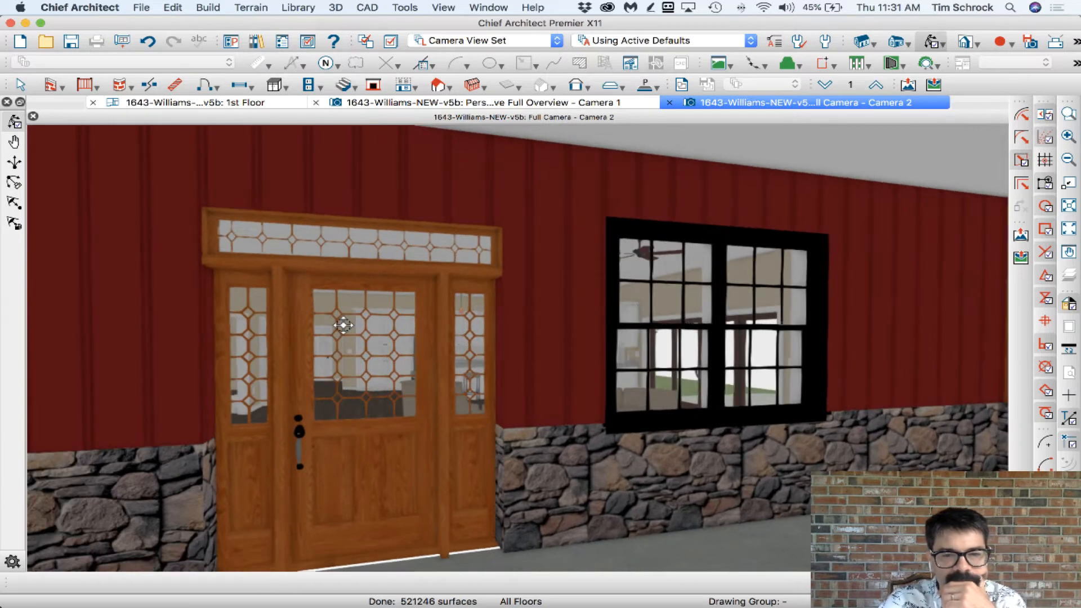
pyautogui.click(344, 326)
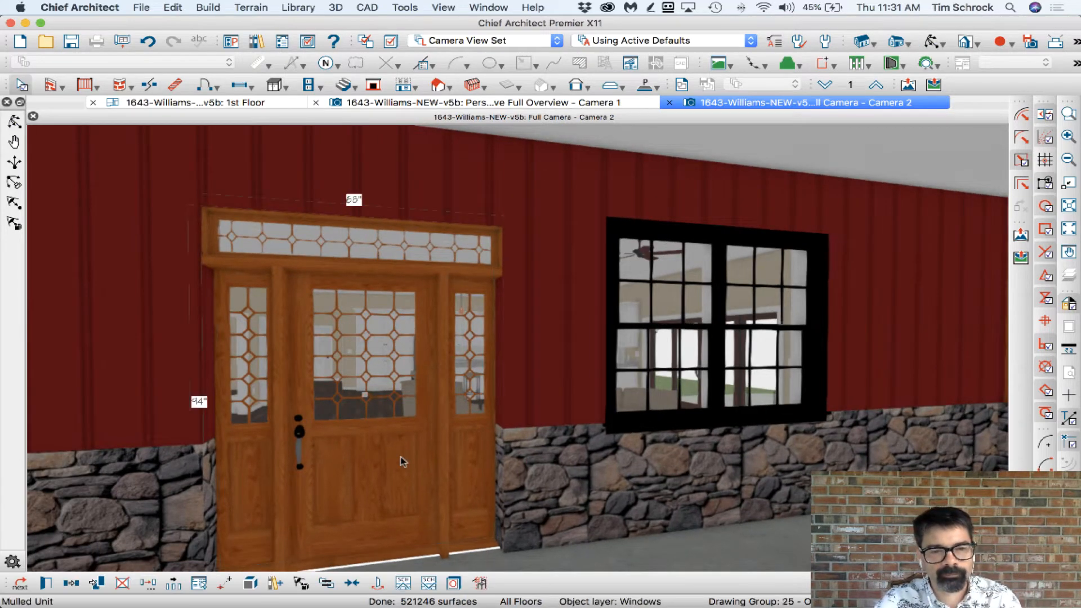
pyautogui.doubleClick(403, 462)
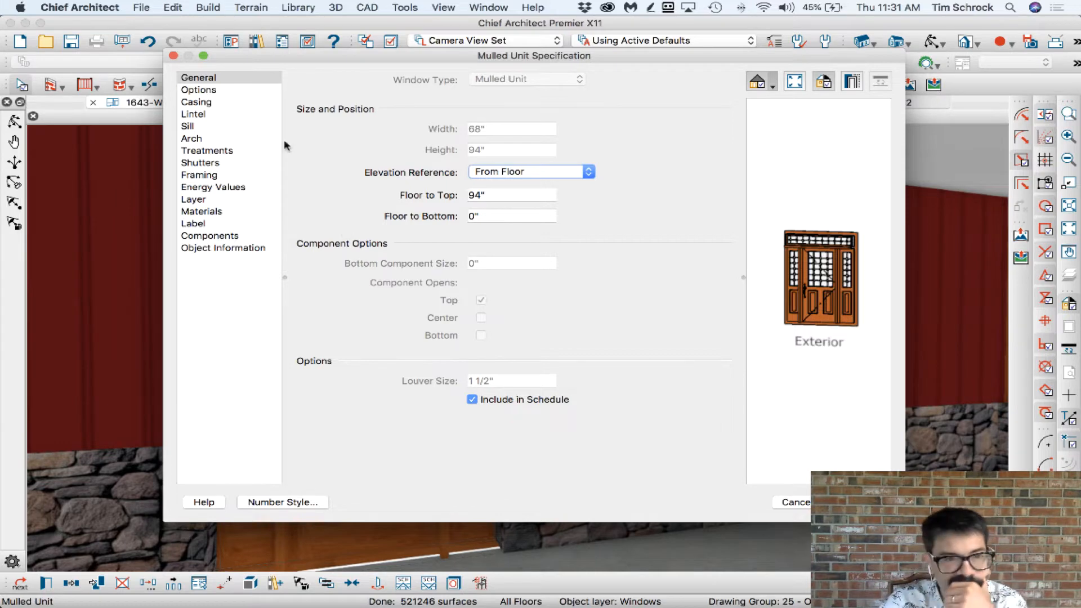
pyautogui.click(195, 103)
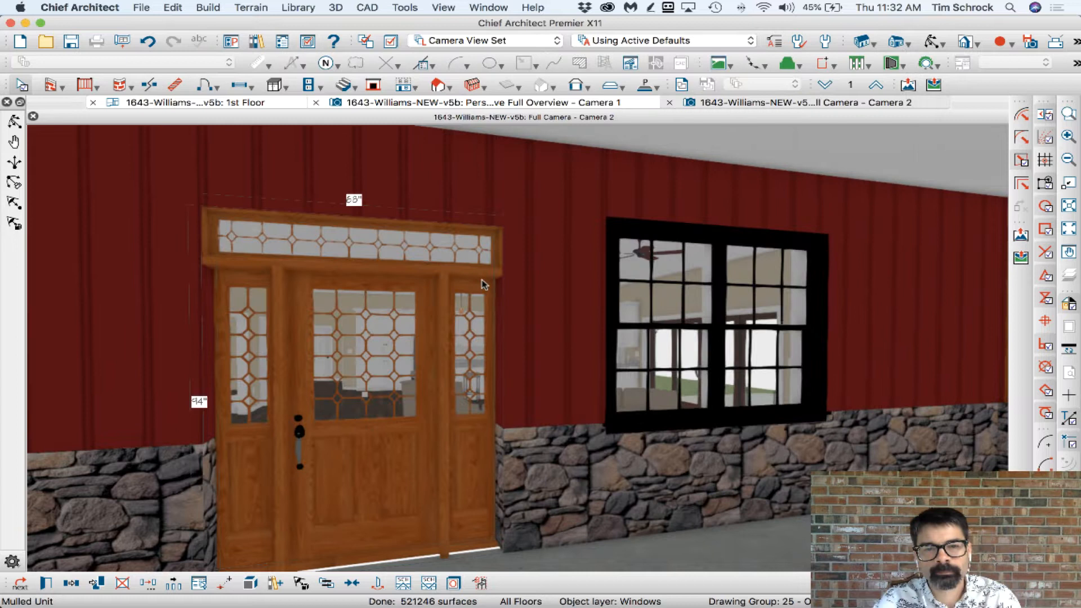
pyautogui.click(800, 103)
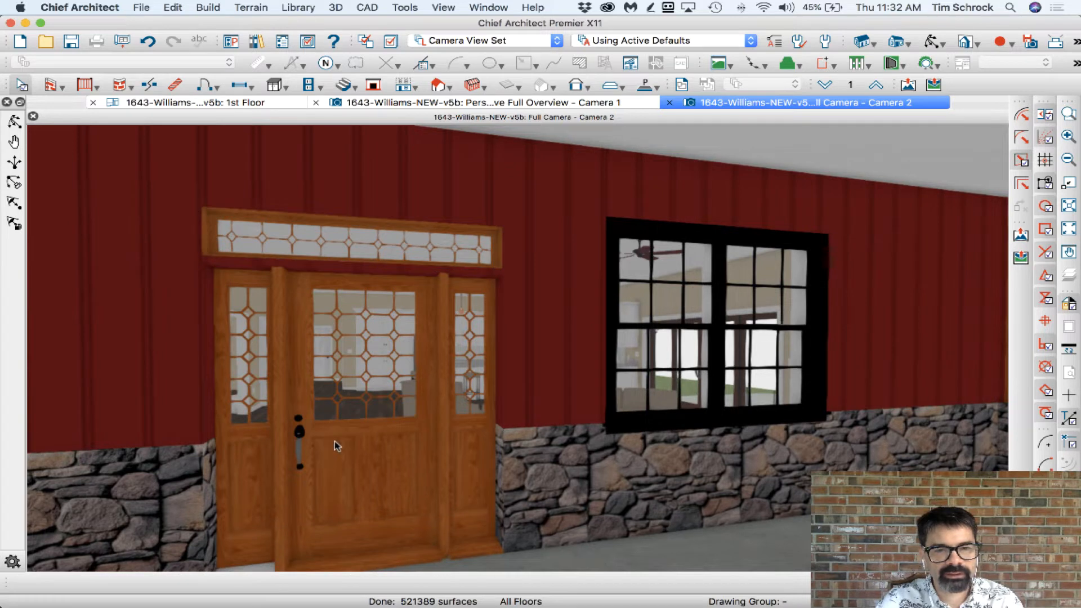
# Step: Toggle Use Exterior Casing on and off for the right sidelite, leaving it off
pyautogui.click(365, 420)
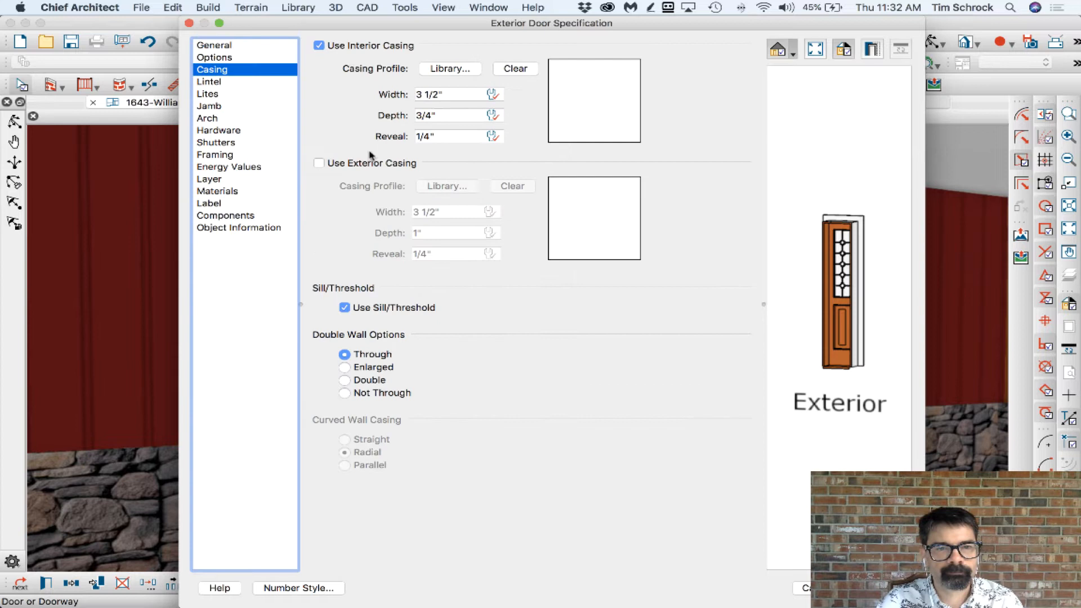
pyautogui.click(319, 163)
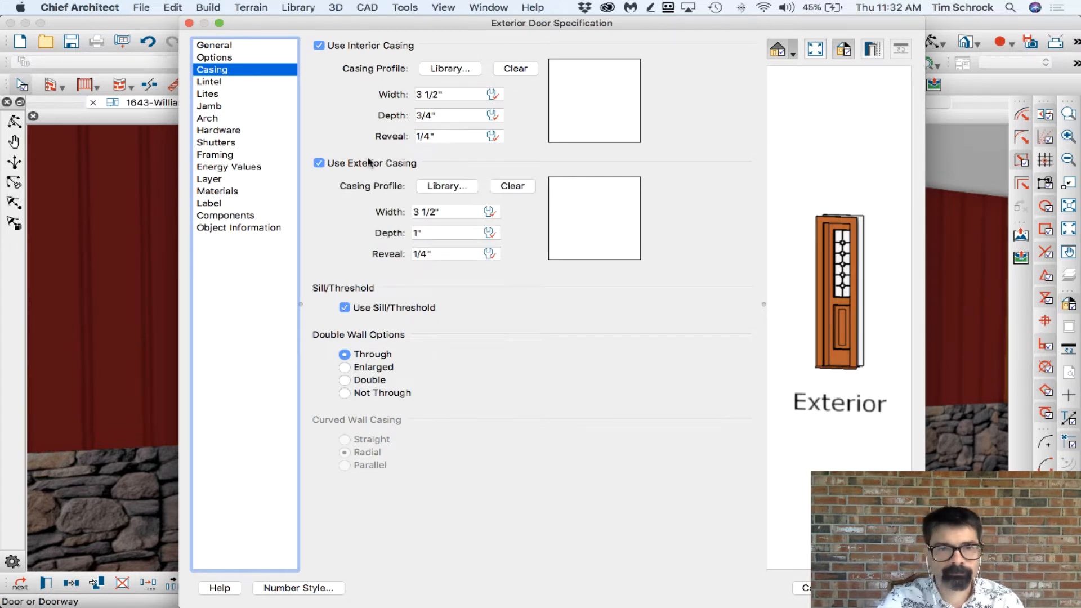
pyautogui.click(319, 162)
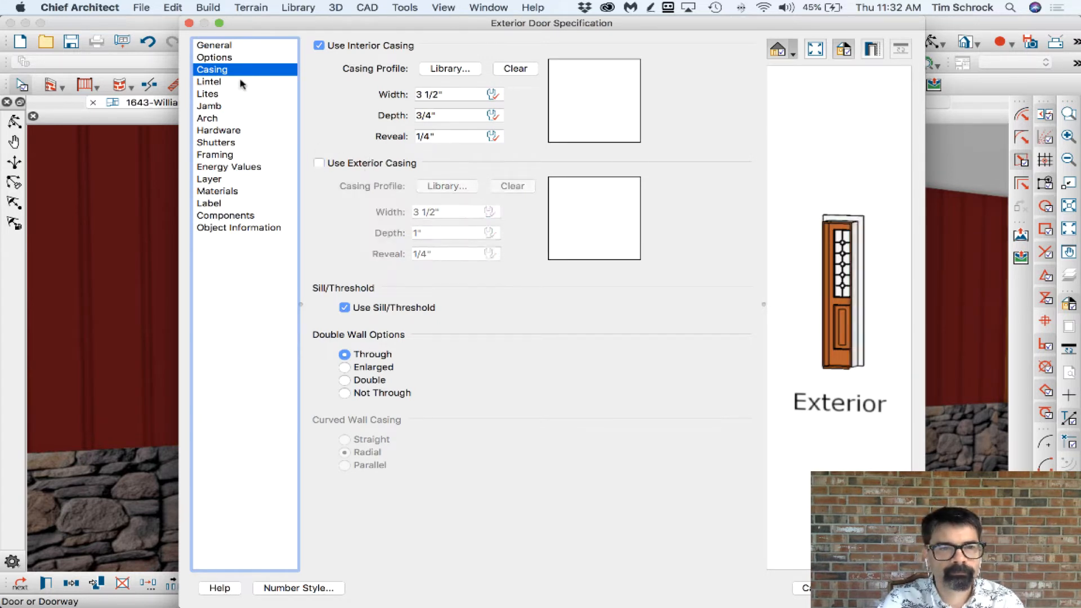
pyautogui.click(209, 106)
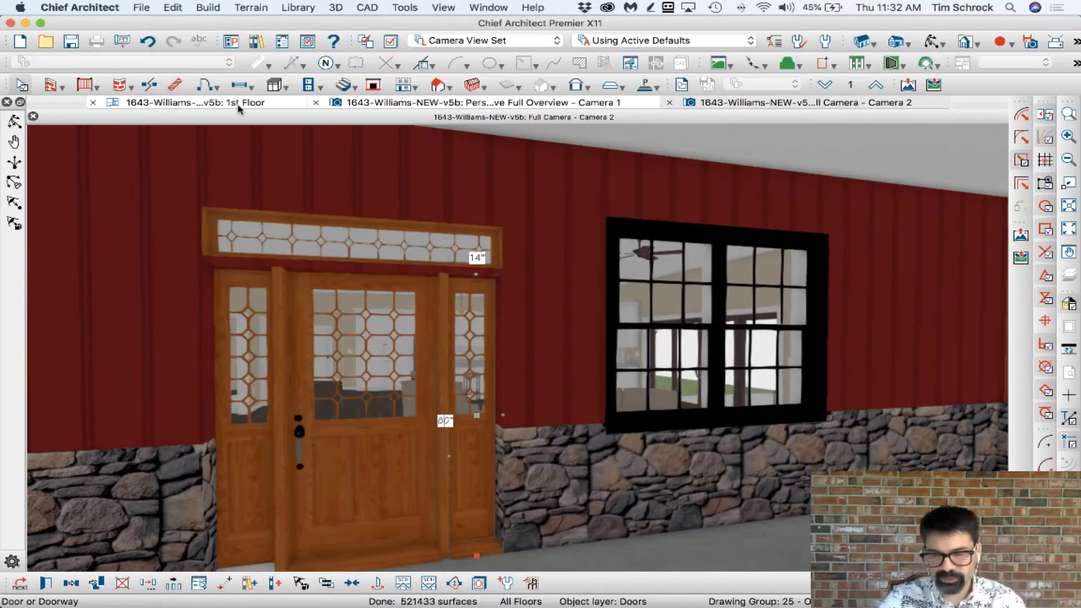
pyautogui.moveTo(417, 286)
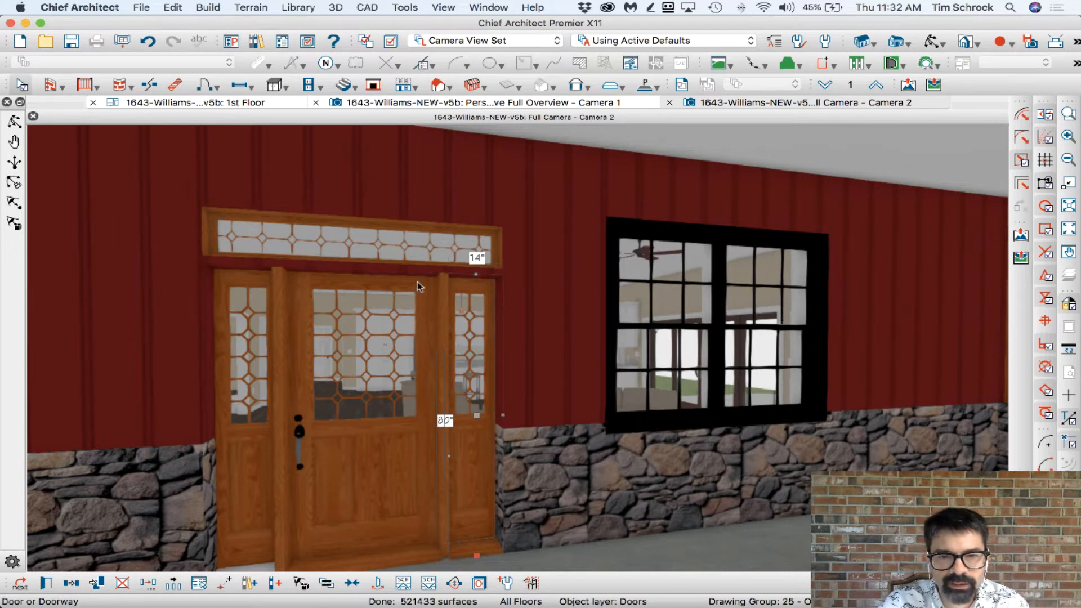
pyautogui.click(800, 103)
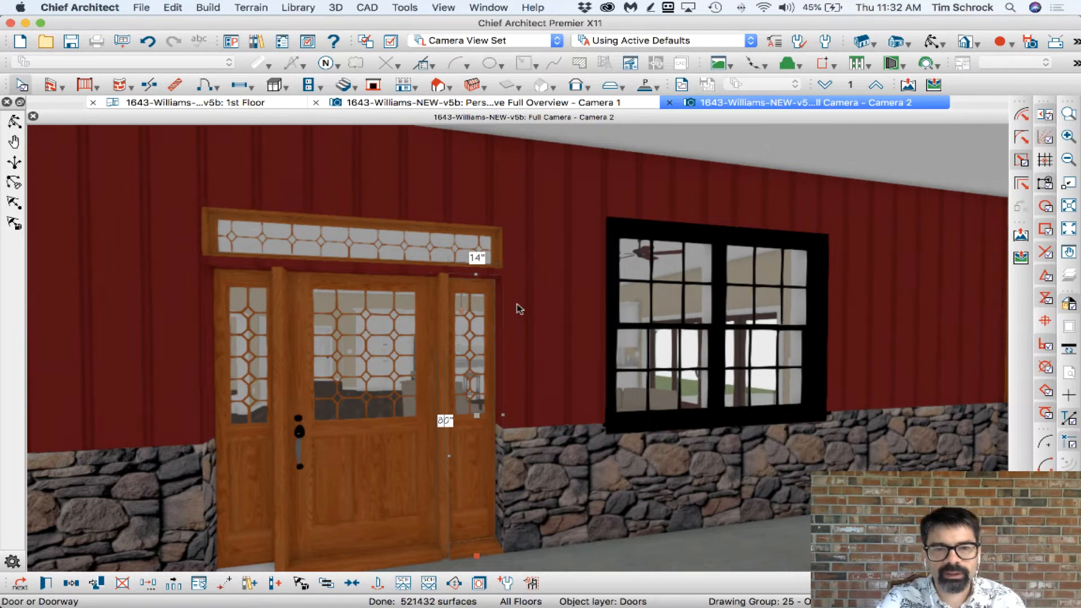
pyautogui.moveTo(481, 358)
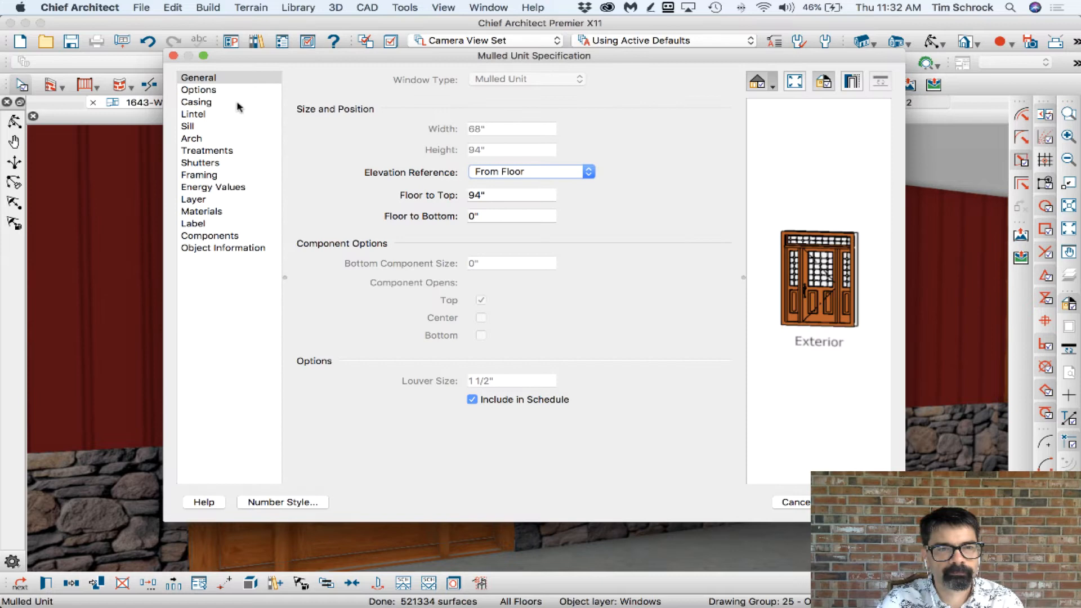
# Step: Close the Mulled Unit Specification and return to the first-floor plan
pyautogui.click(196, 102)
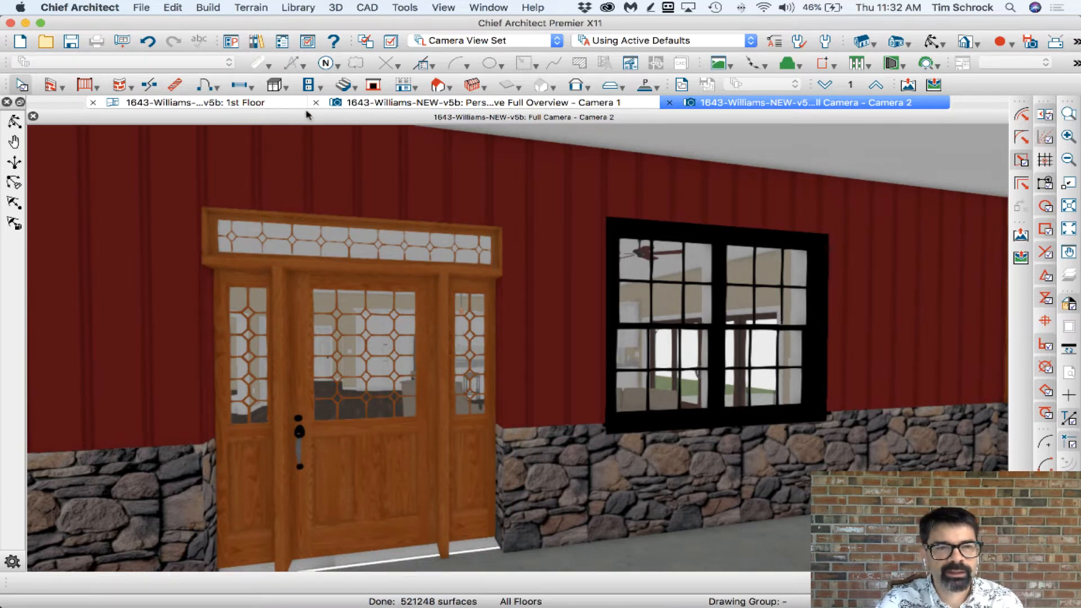
pyautogui.click(193, 102)
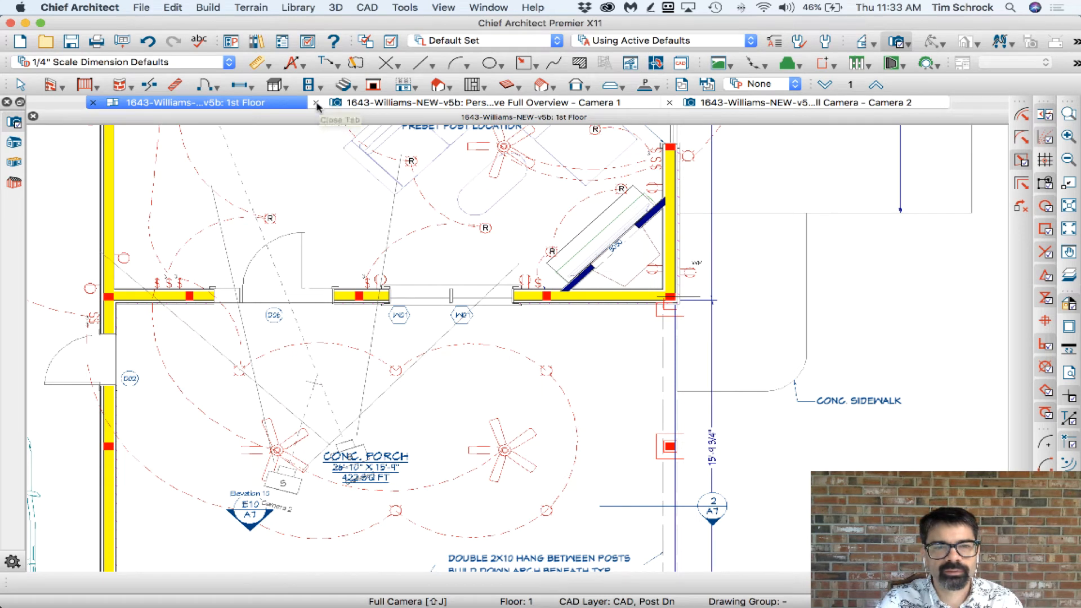
# Step: Open Cross Section 3 with Casings, Exterior as the current drawing layer
pyautogui.click(316, 103)
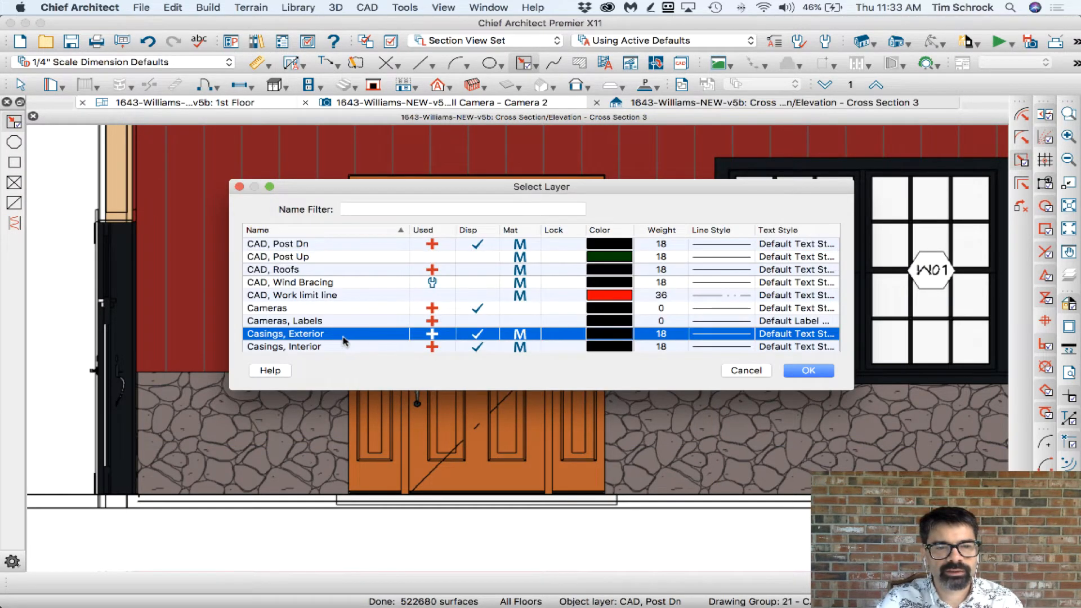
pyautogui.click(807, 370)
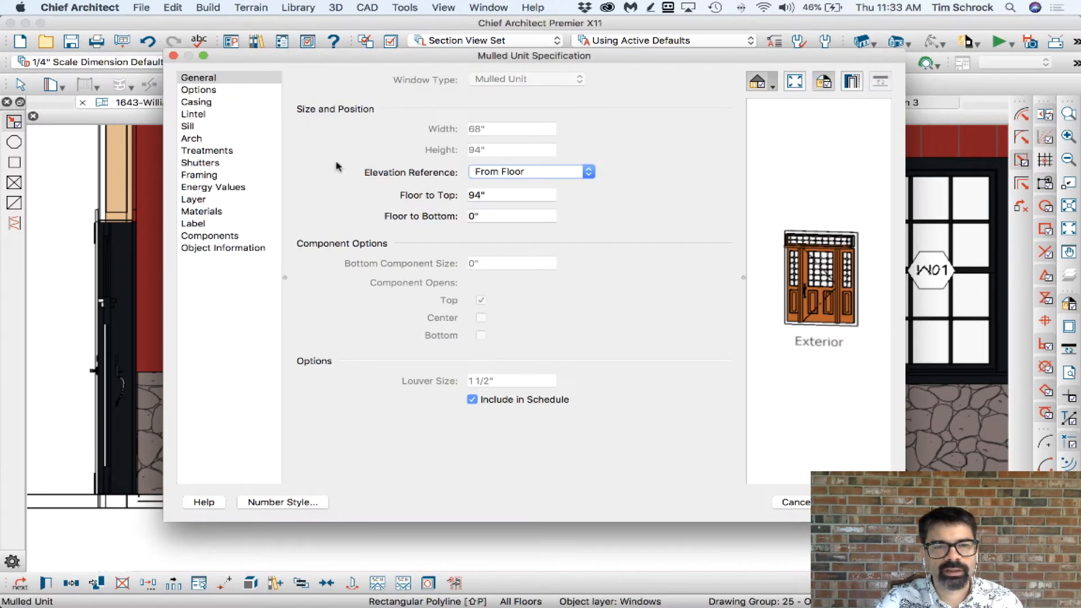
pyautogui.click(196, 101)
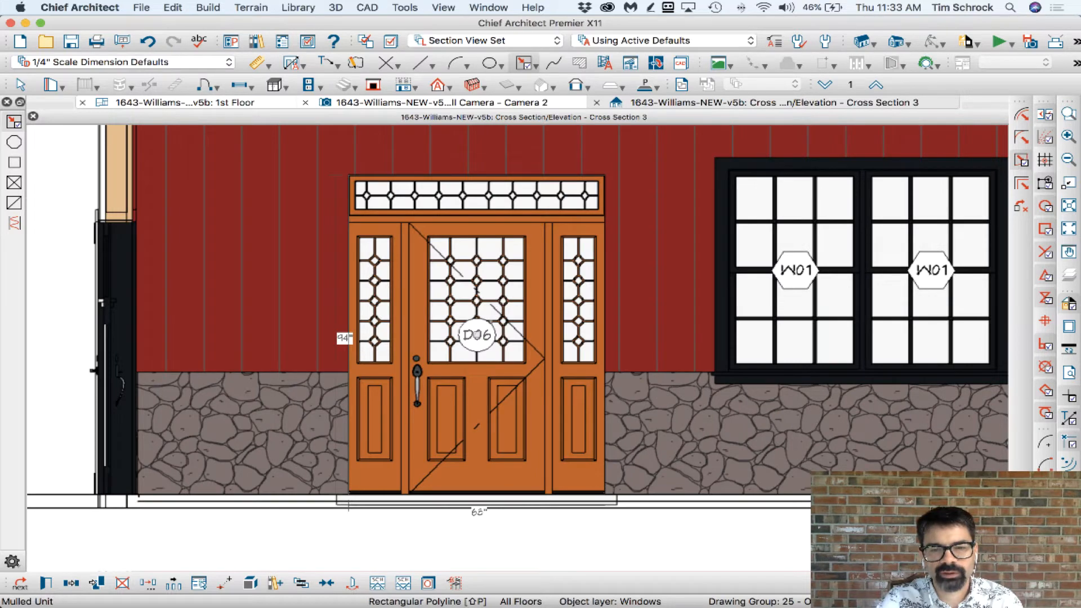
pyautogui.click(758, 103)
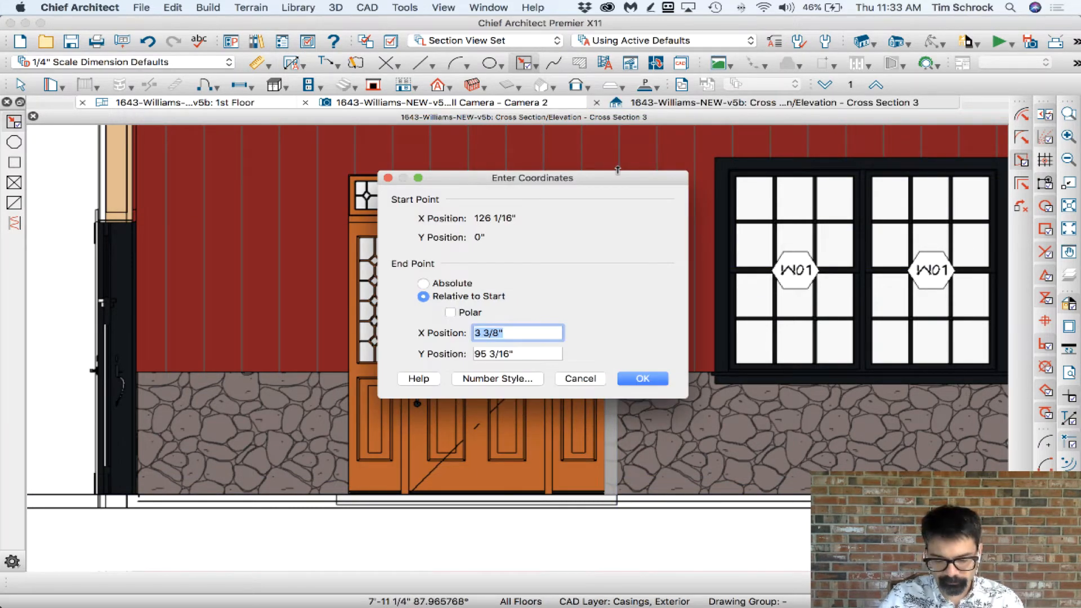
# Step: Draw a 3 3/8" by 95 3/16" casing polyline and stretch its top above the transom
pyautogui.click(641, 379)
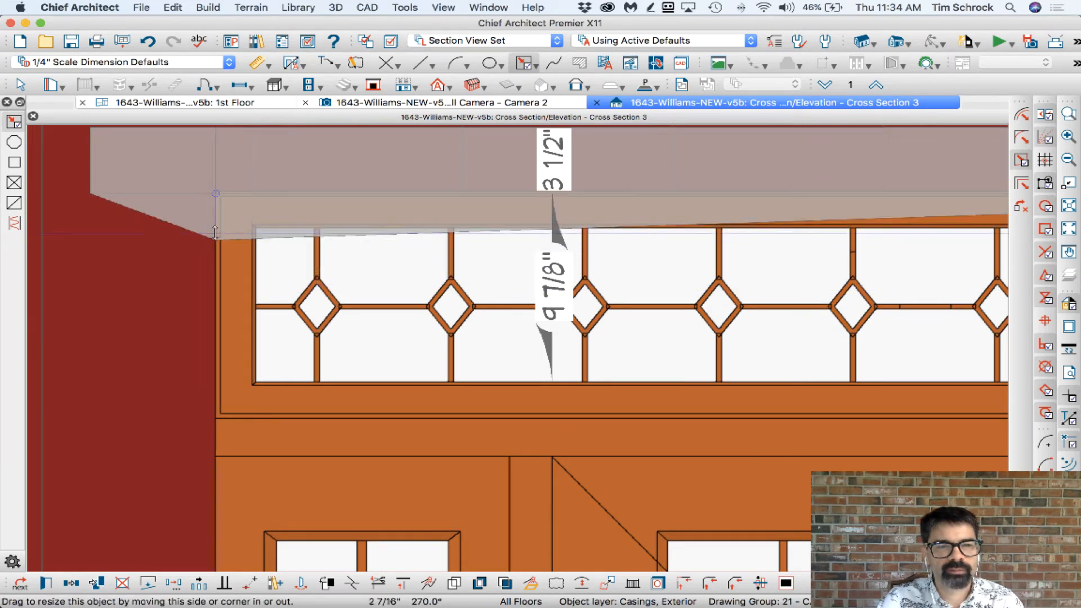
pyautogui.moveTo(214, 232); pyautogui.dragTo(211, 210)
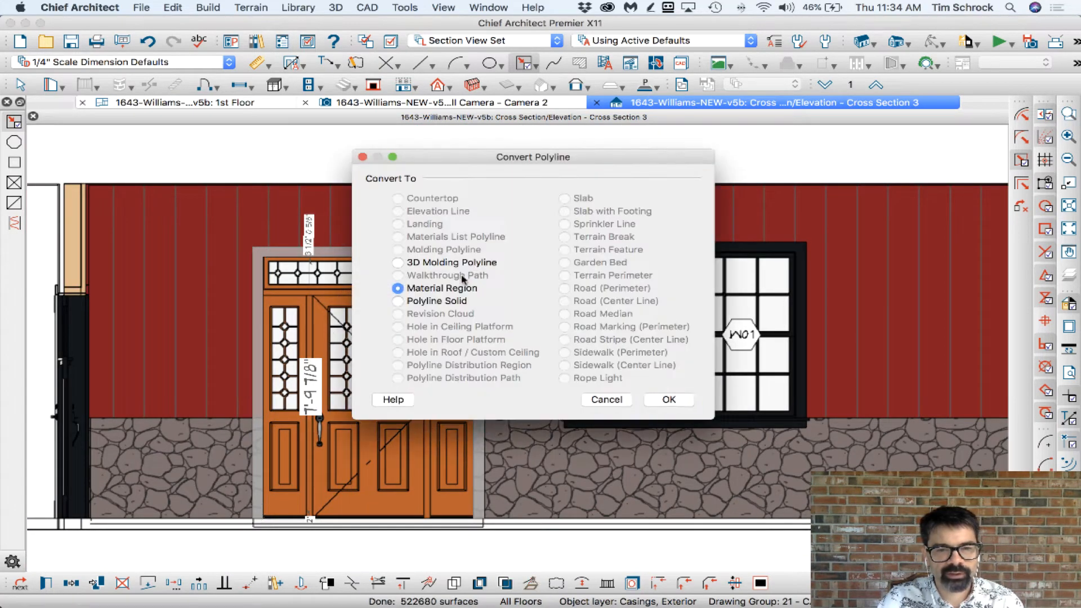
# Step: Convert the casing outline to a Polyline Solid and accept its thickness settings
pyautogui.click(666, 400)
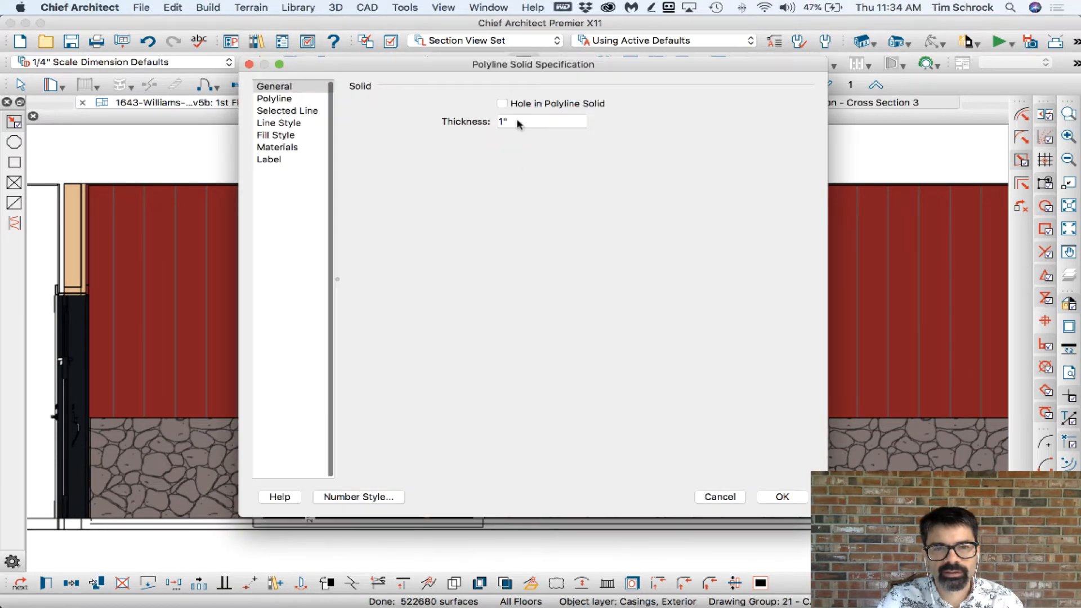
pyautogui.click(781, 497)
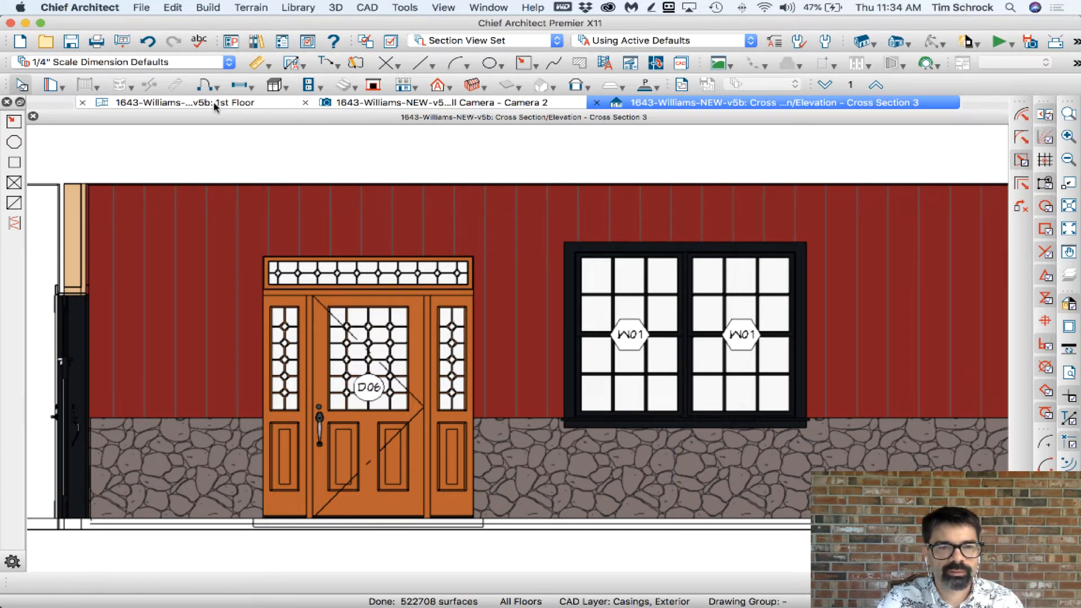
# Step: Move the casing solid into the door opening on the 1st Floor plan and return to Cross Section 3
pyautogui.click(182, 102)
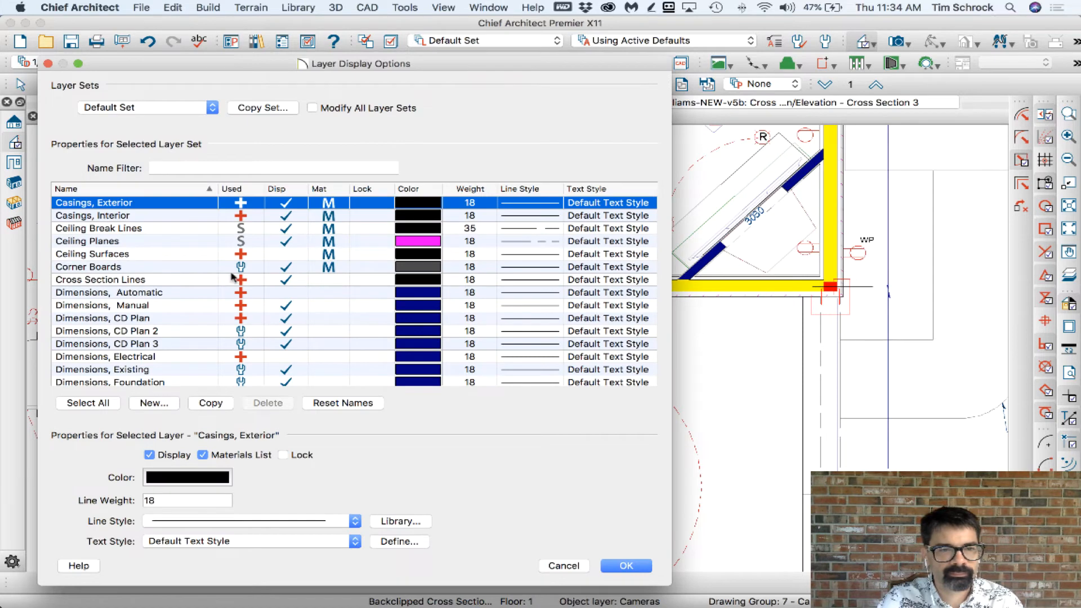
pyautogui.click(624, 565)
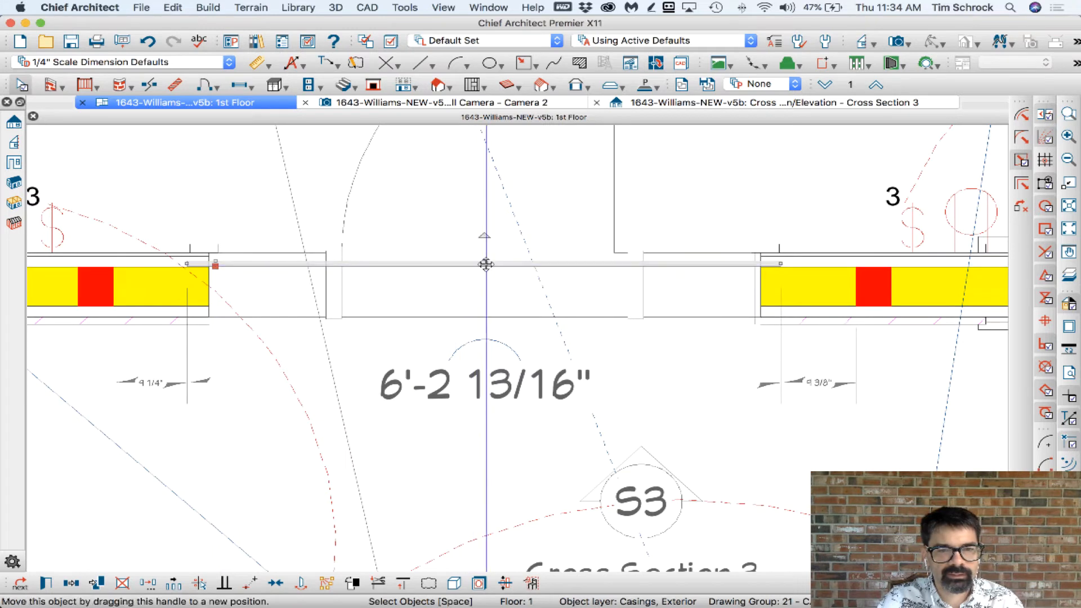
pyautogui.moveTo(487, 266); pyautogui.dragTo(487, 347)
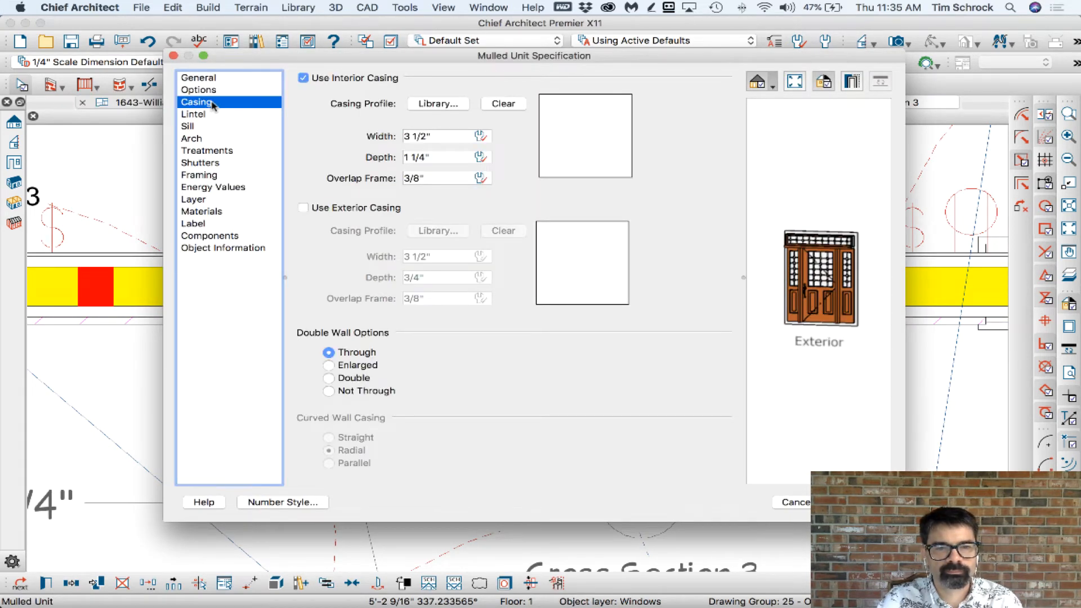
pyautogui.click(794, 502)
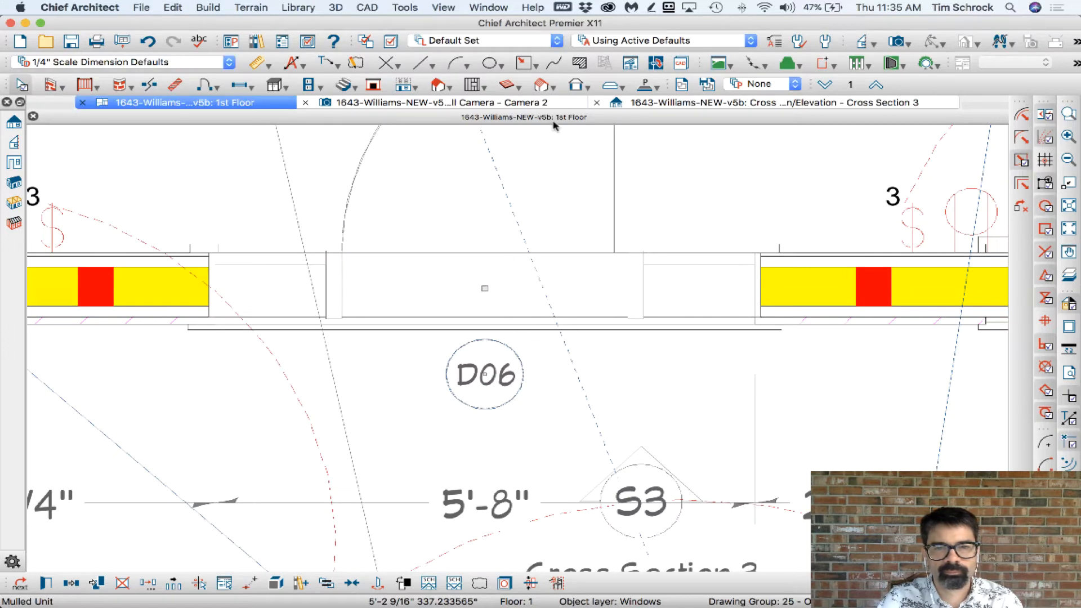
pyautogui.click(758, 103)
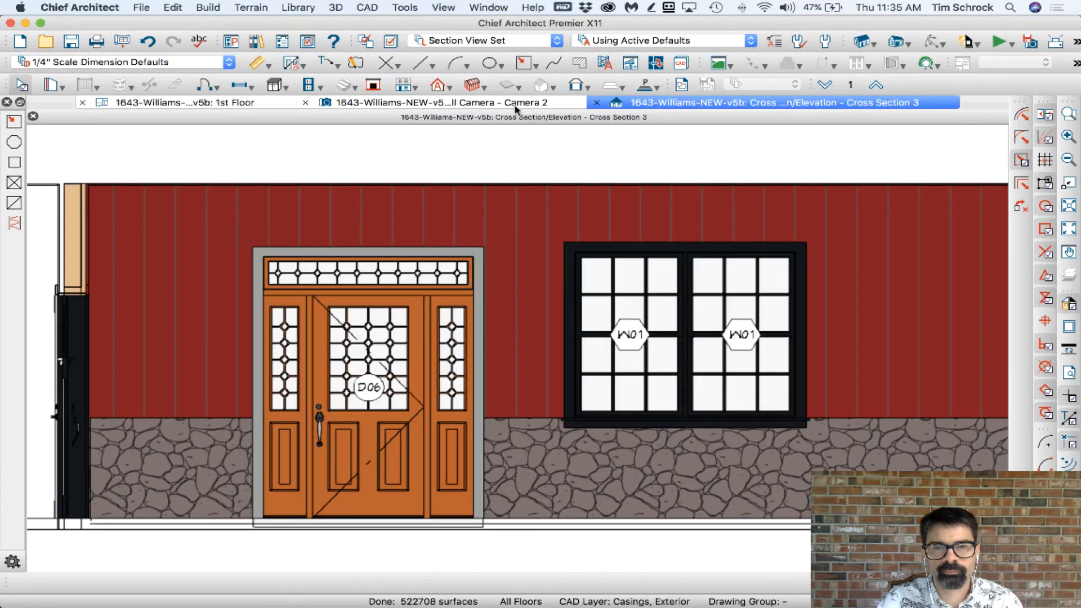
# Step: View the door and transom framed by the black casing in Camera 2
pyautogui.click(449, 102)
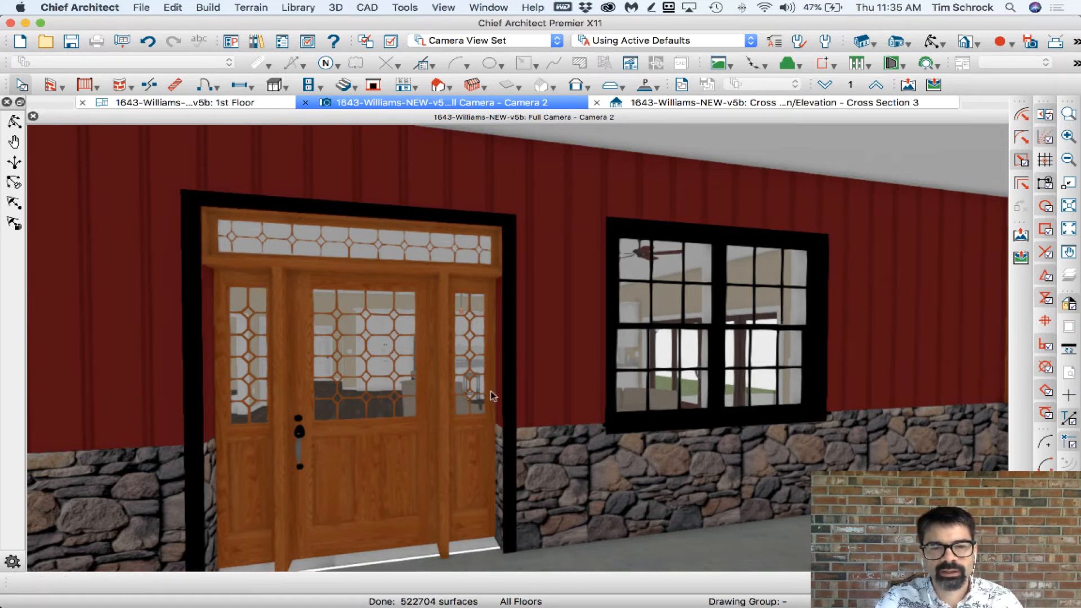
pyautogui.moveTo(440, 295)
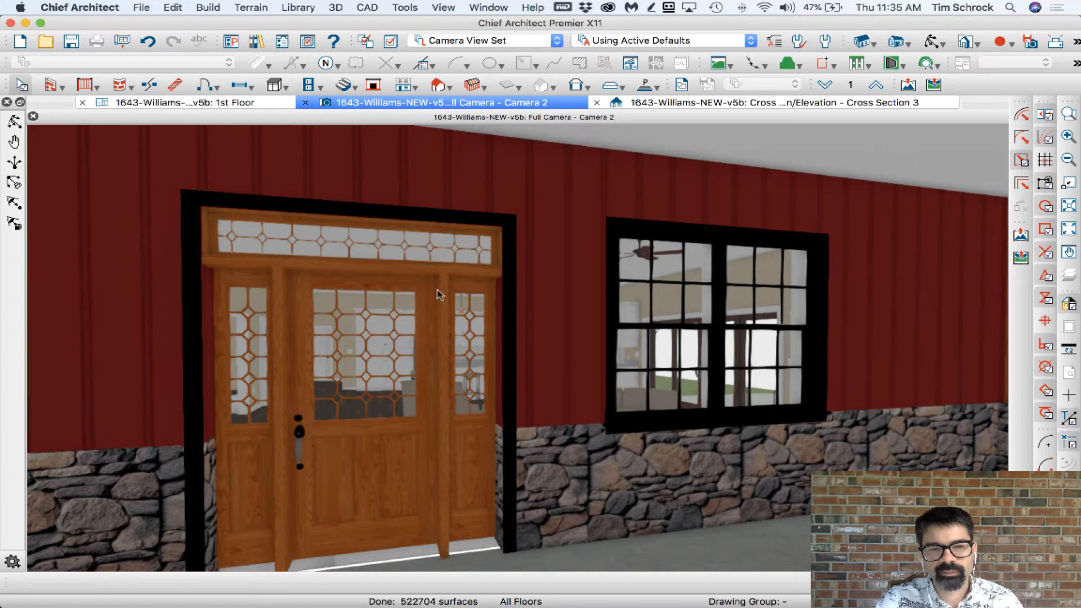
pyautogui.moveTo(499, 393)
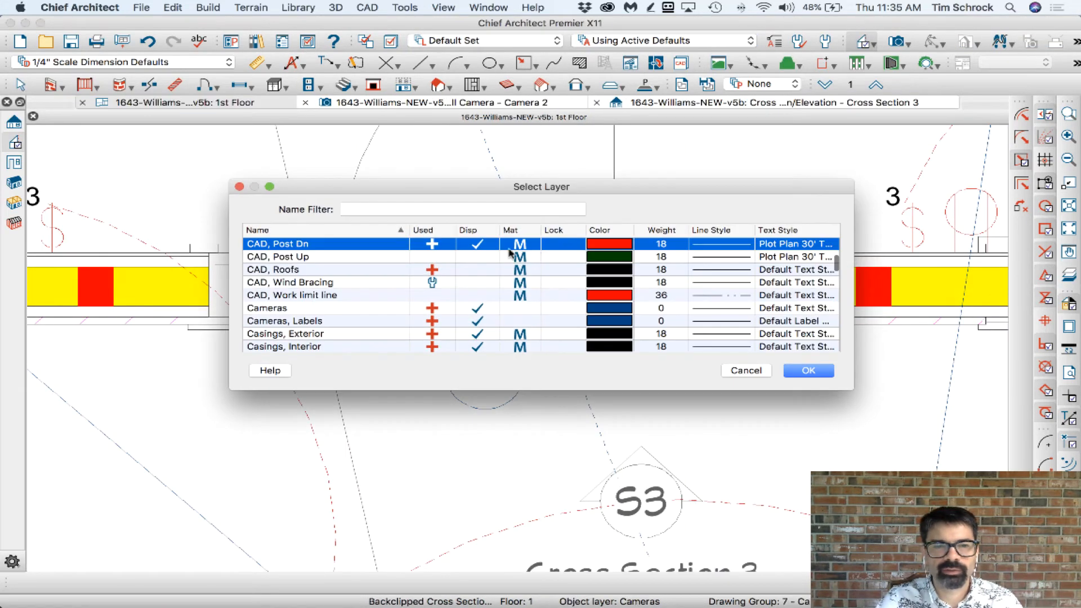
# Step: Make Casings, Exterior the current CAD drawing layer
pyautogui.click(278, 257)
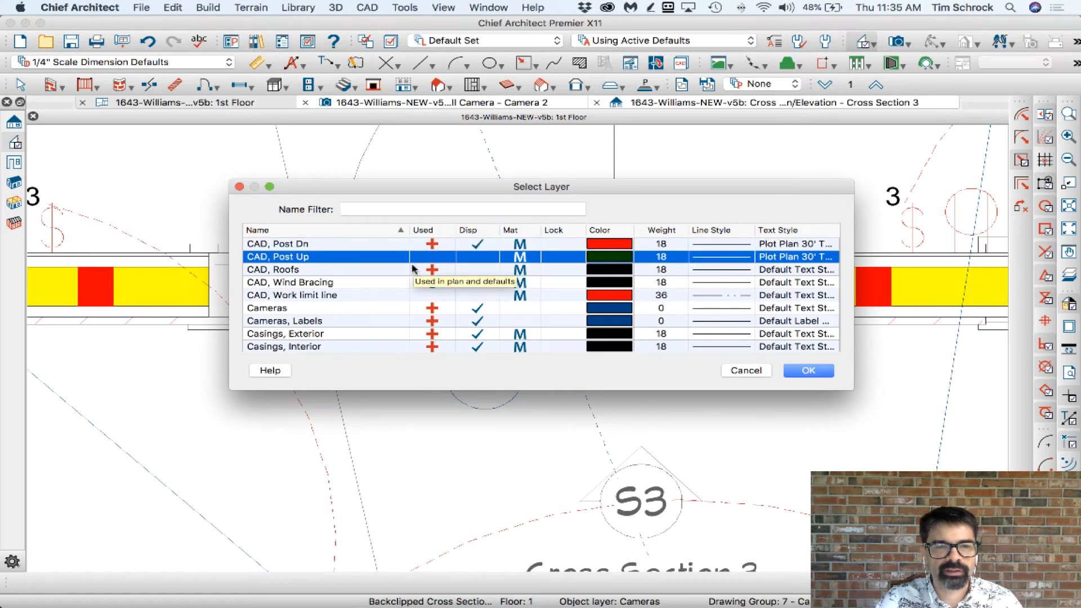
pyautogui.click(285, 334)
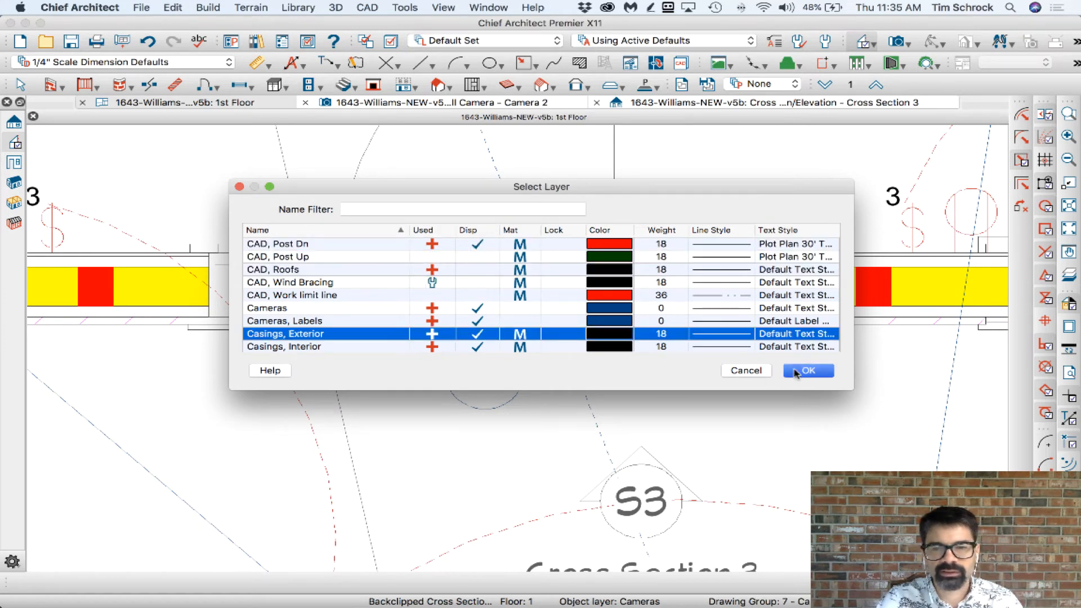
pyautogui.click(808, 371)
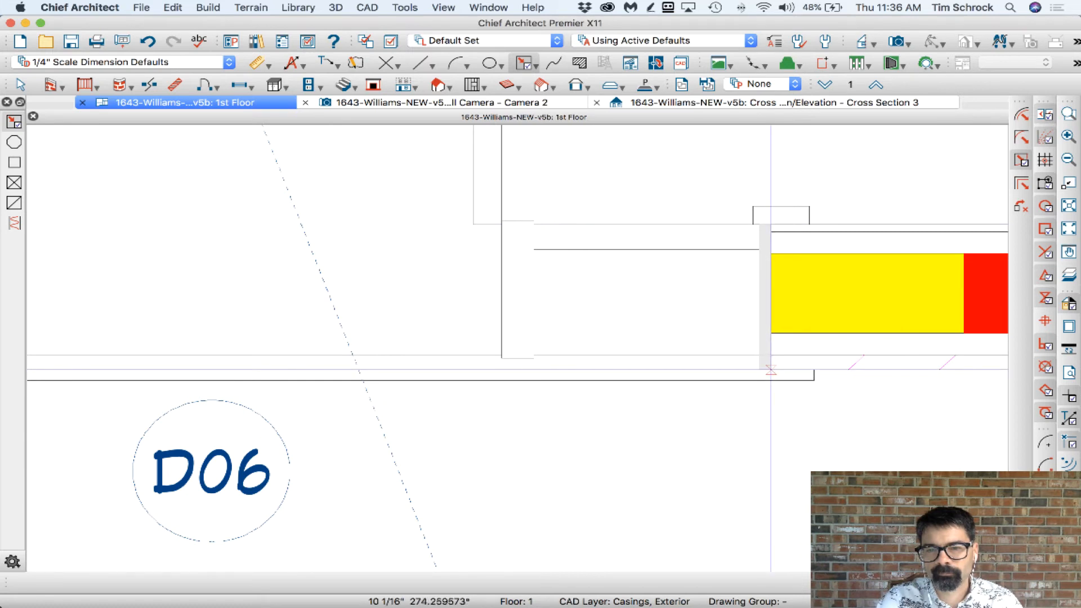
# Step: Outline the right jamb and convert it to an 80-inch-tall polyline solid
pyautogui.click(771, 296)
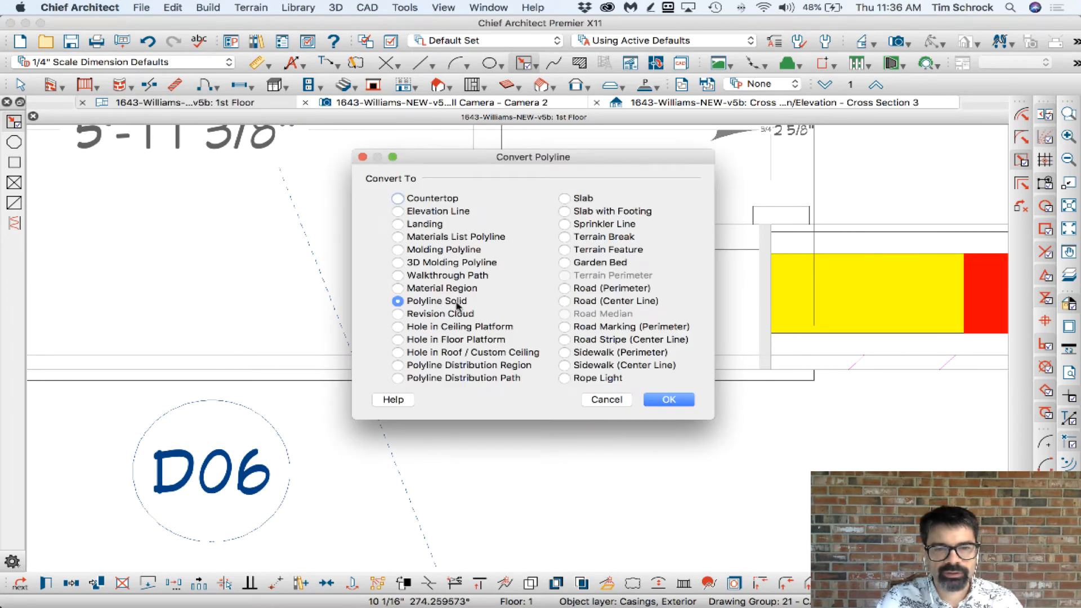
pyautogui.click(666, 399)
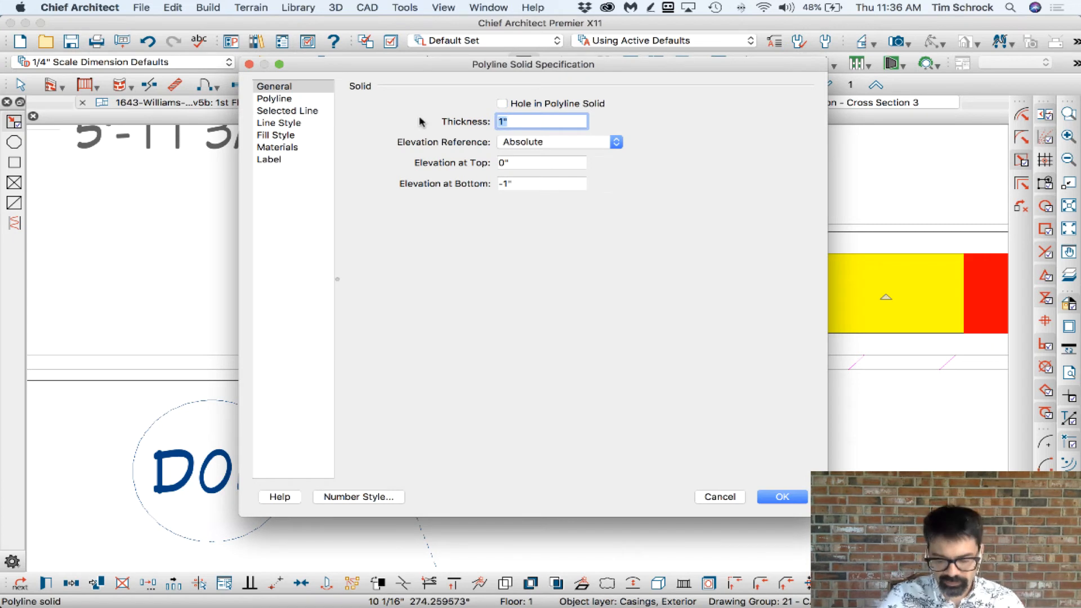
pyautogui.write('80')
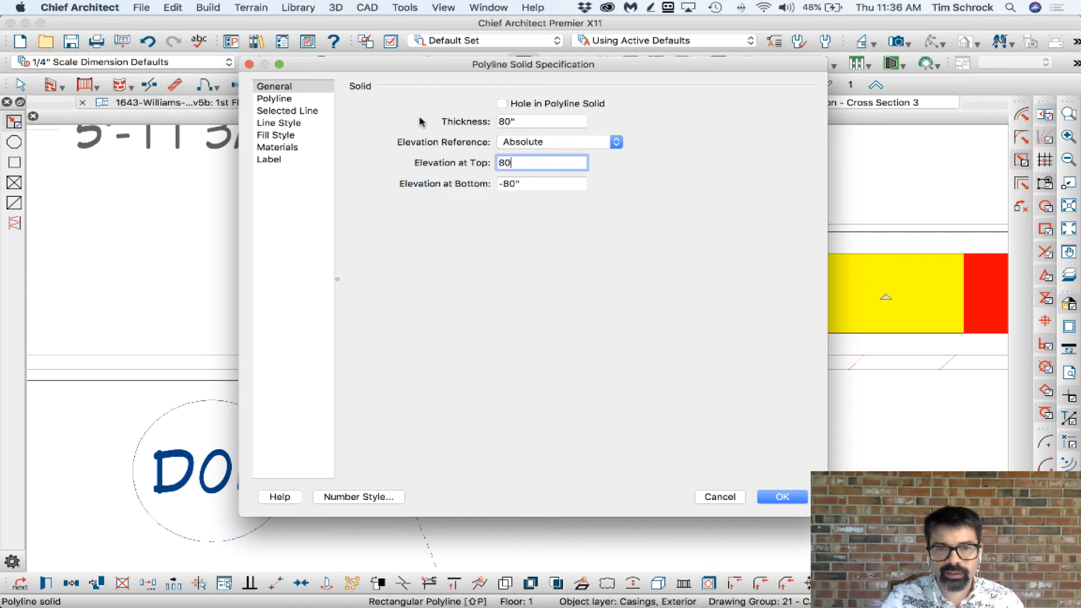
pyautogui.click(782, 496)
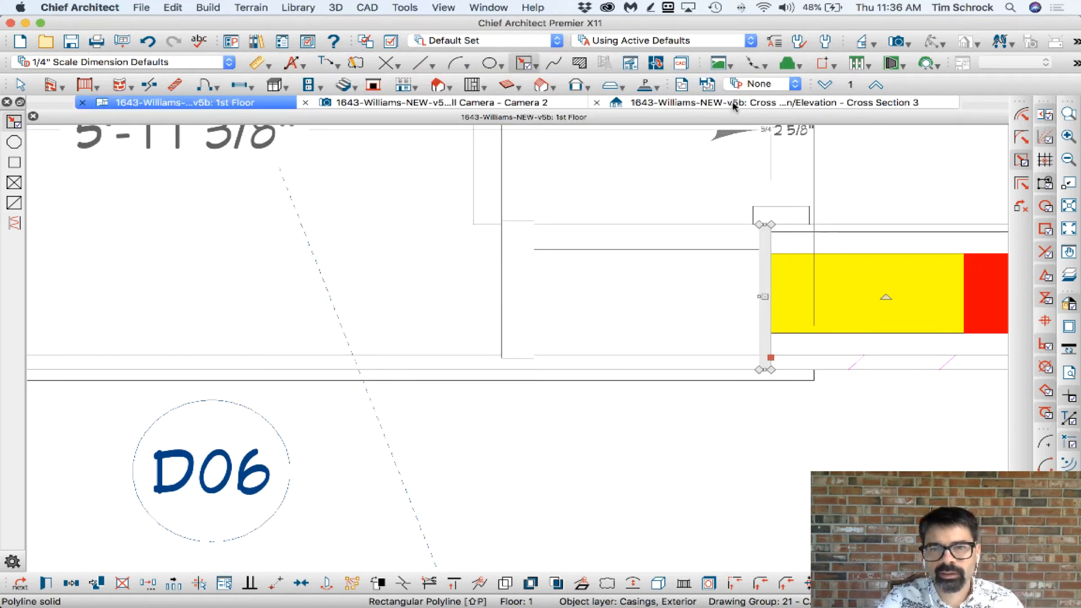
pyautogui.click(414, 102)
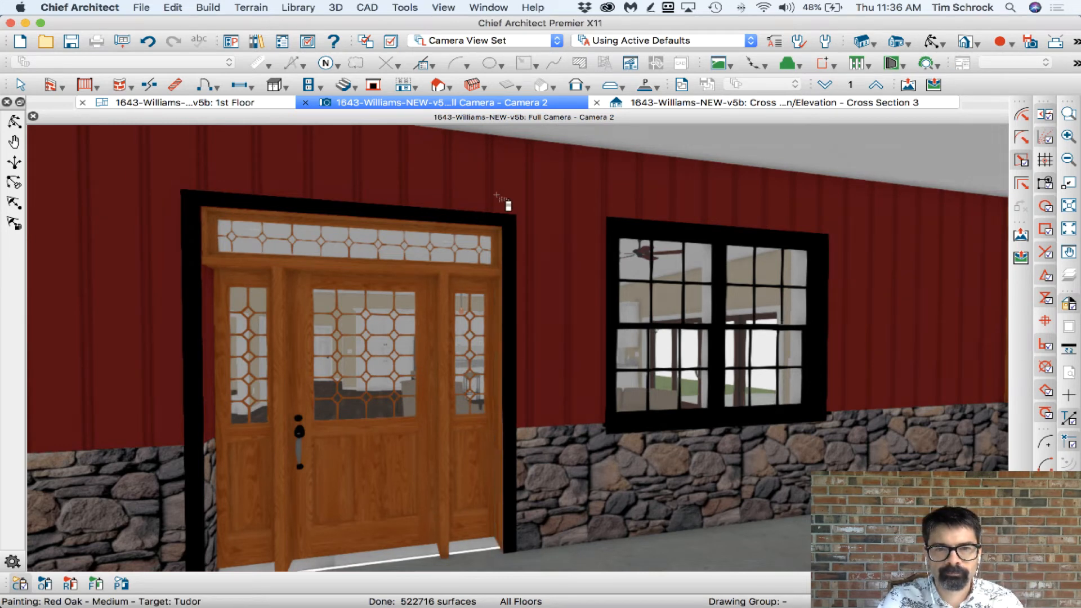
# Step: Recheck the casing in Camera 2 and trace its top and right side with red markup
pyautogui.click(180, 103)
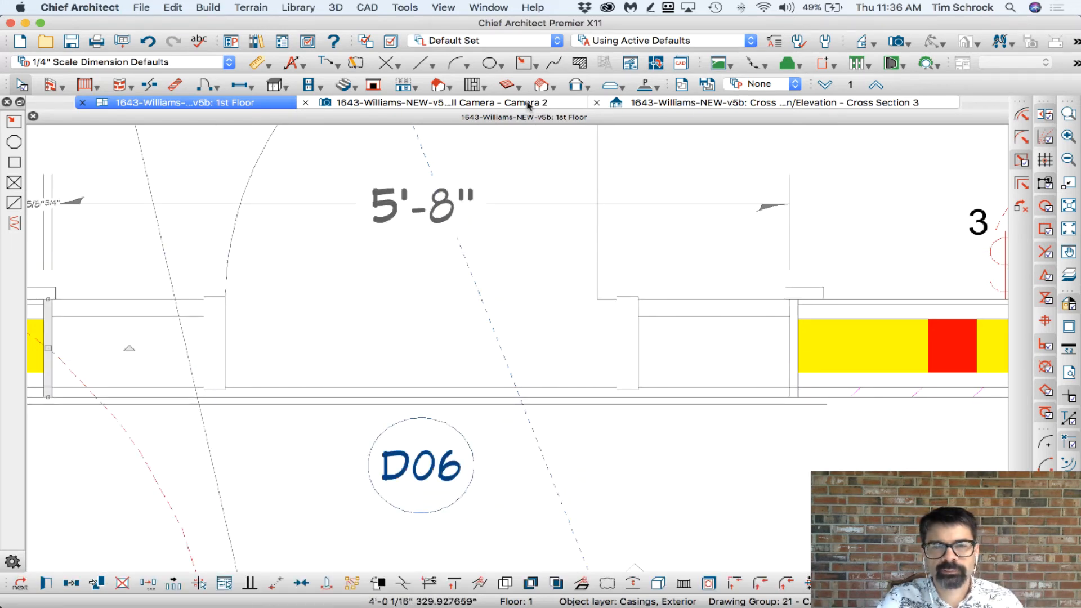
pyautogui.click(435, 102)
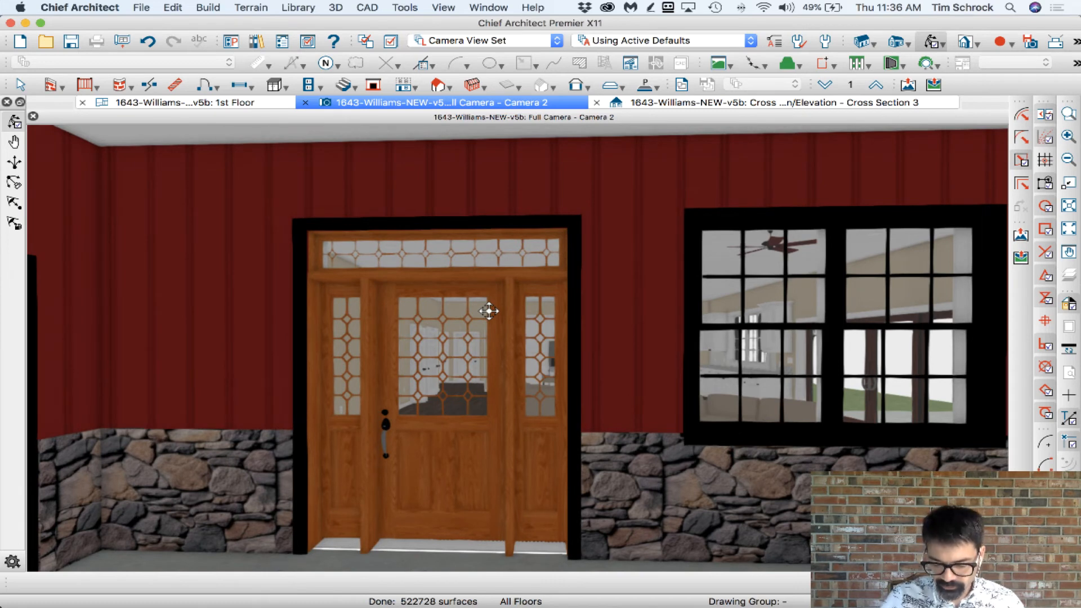
pyautogui.moveTo(461, 293)
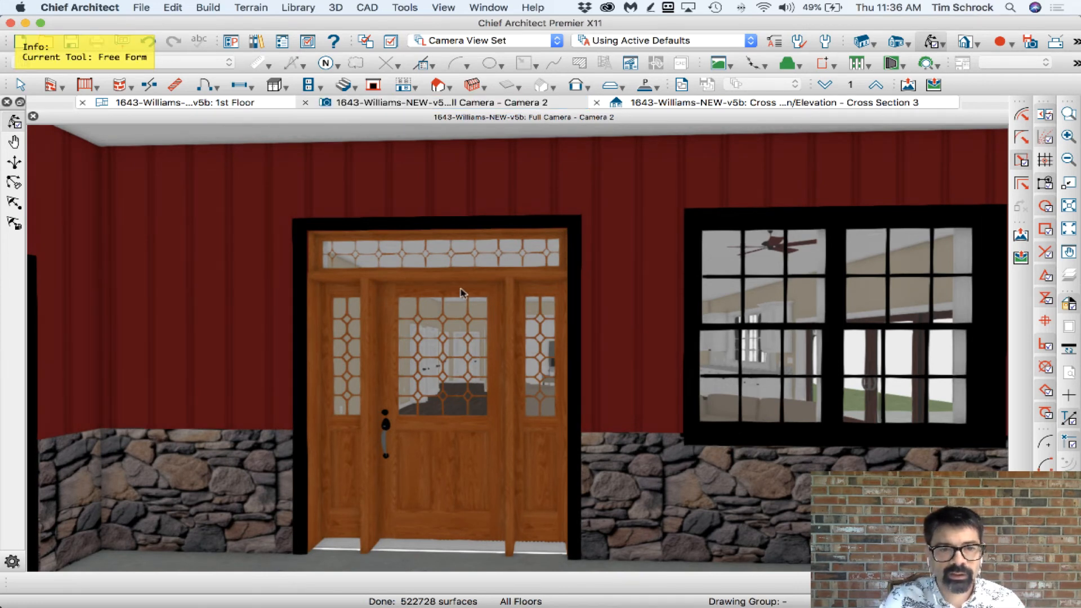
pyautogui.moveTo(289, 224); pyautogui.dragTo(582, 245)
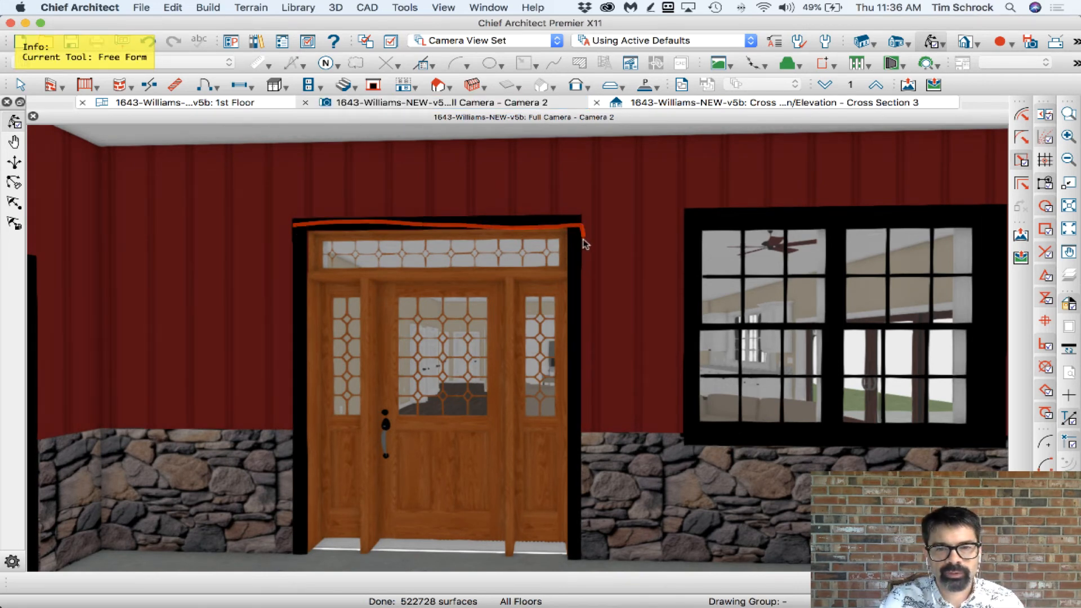
pyautogui.moveTo(583, 227); pyautogui.dragTo(575, 545)
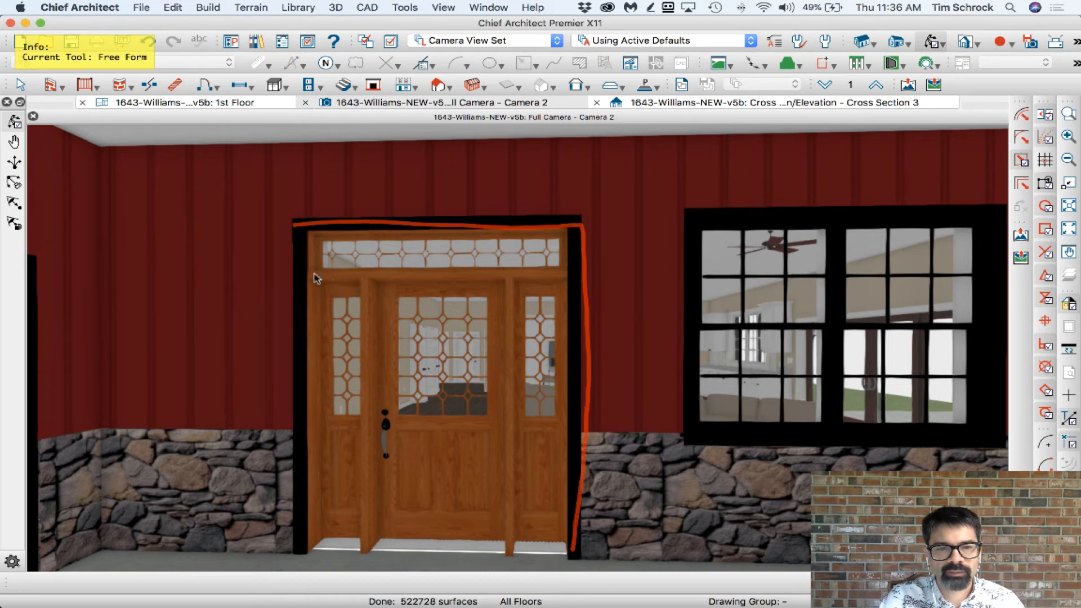